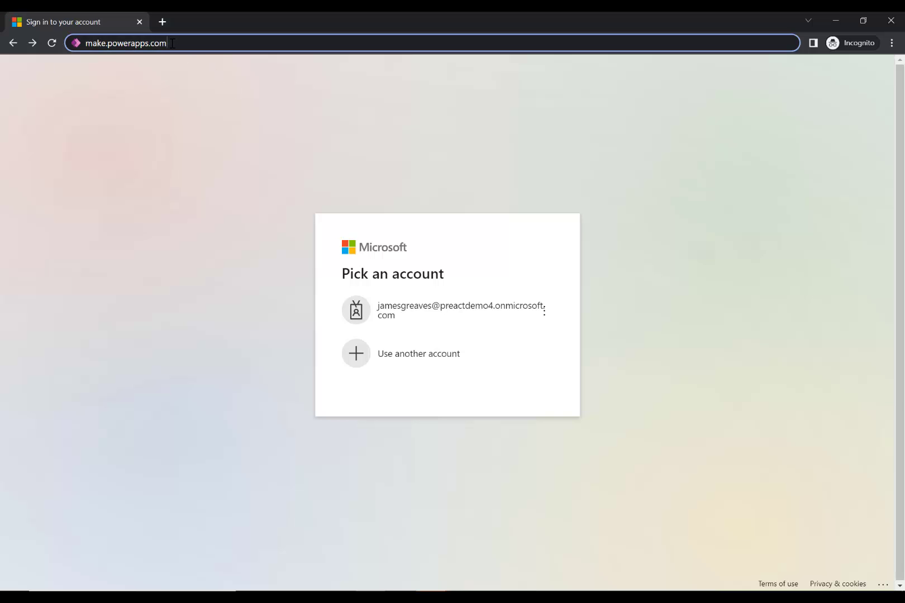
- Go to make.powerpages and sign in with the existing work account
{"action": "type", "text": "make.power"}
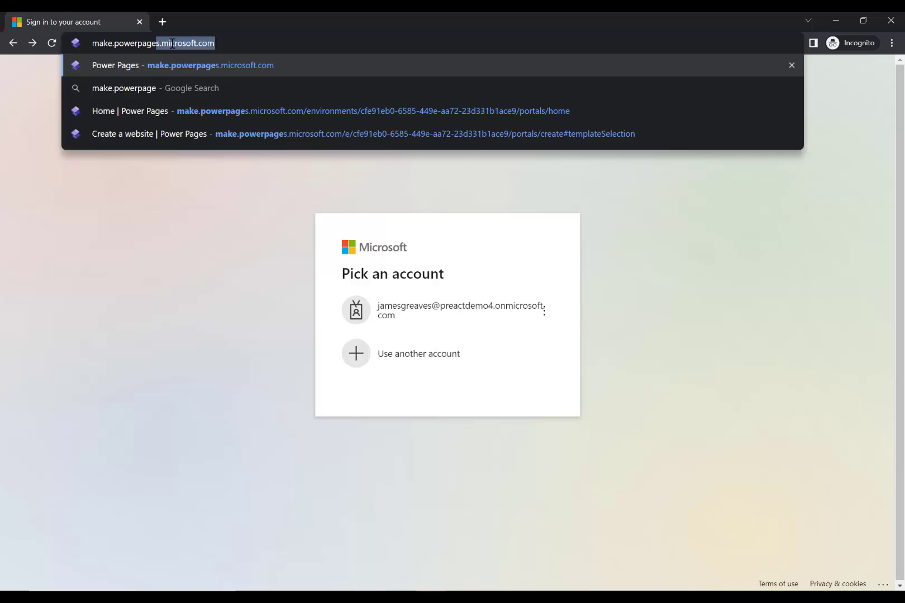
{"action": "left_click", "coordinate": [460, 309]}
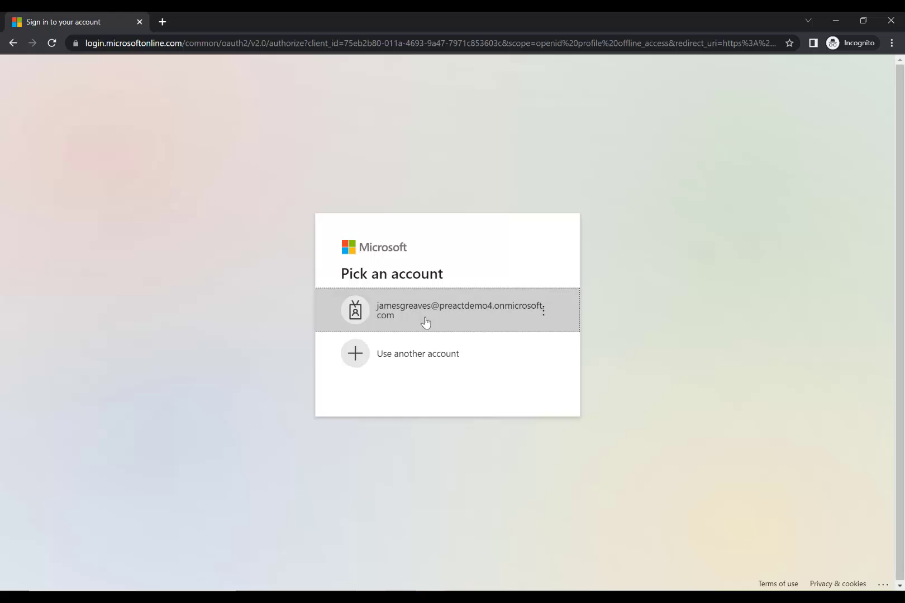
{"action": "left_click", "coordinate": [448, 310]}
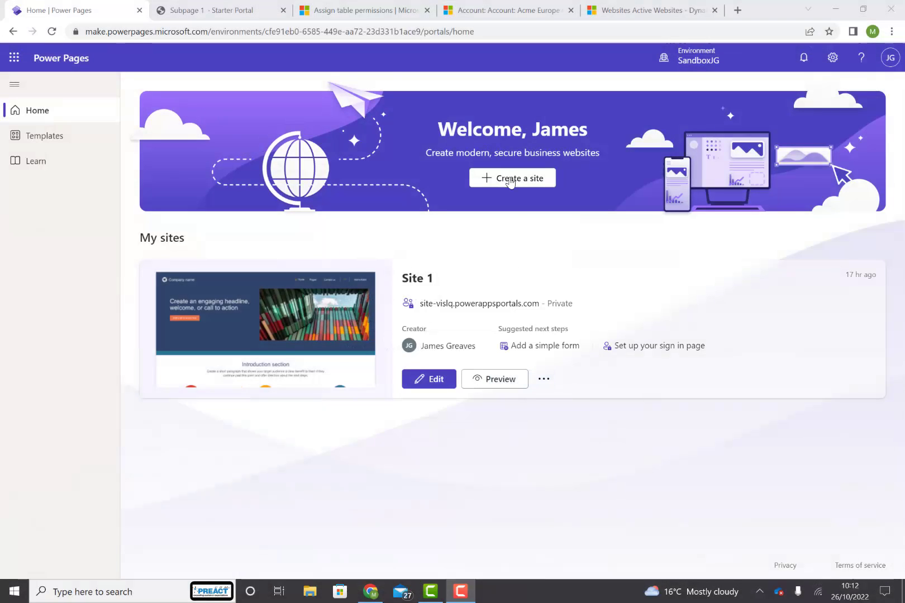
- Begin creating a new site and scroll through the template gallery
{"action": "left_click", "coordinate": [511, 177]}
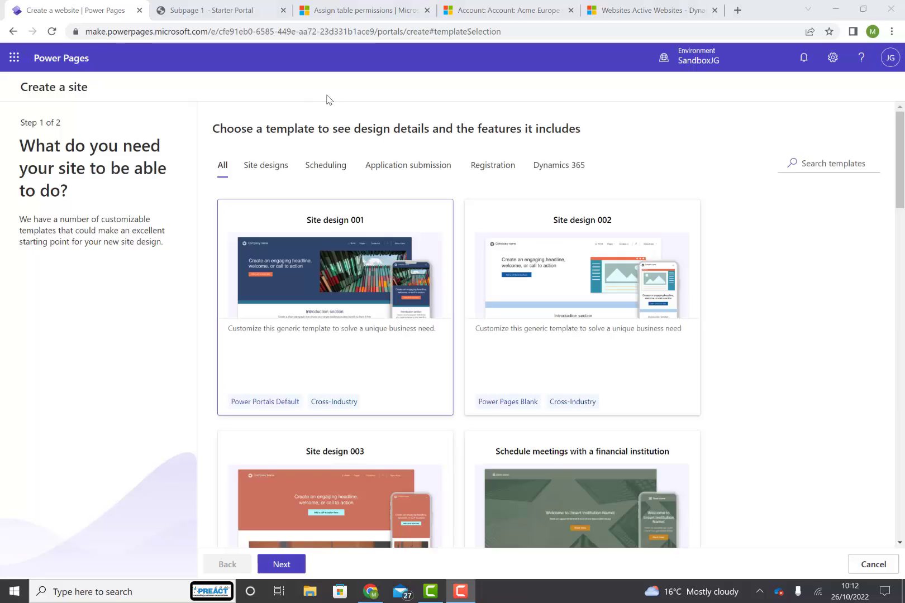
{"action": "mouse_move", "coordinate": [811, 211]}
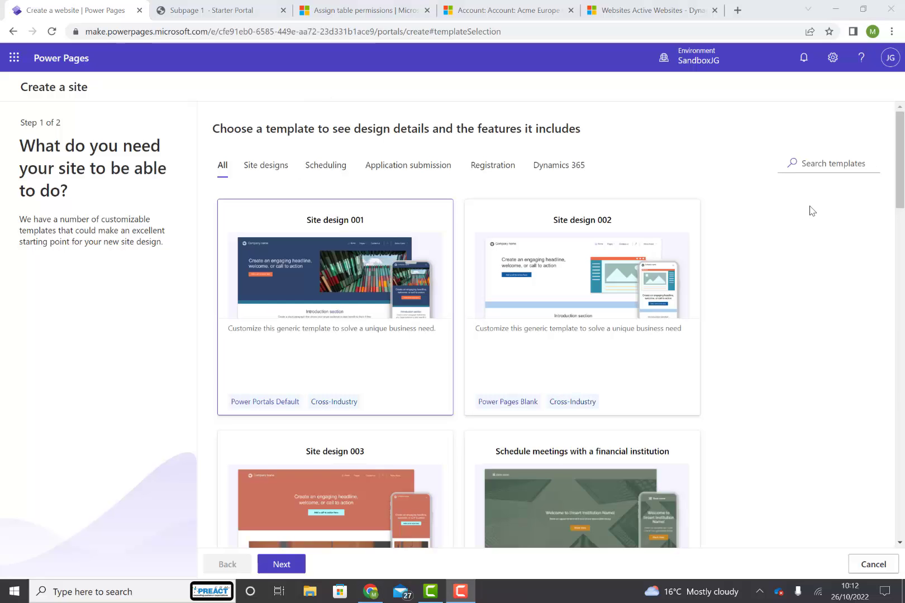
{"action": "scroll", "scroll_direction": "down", "scroll_amount": 3}
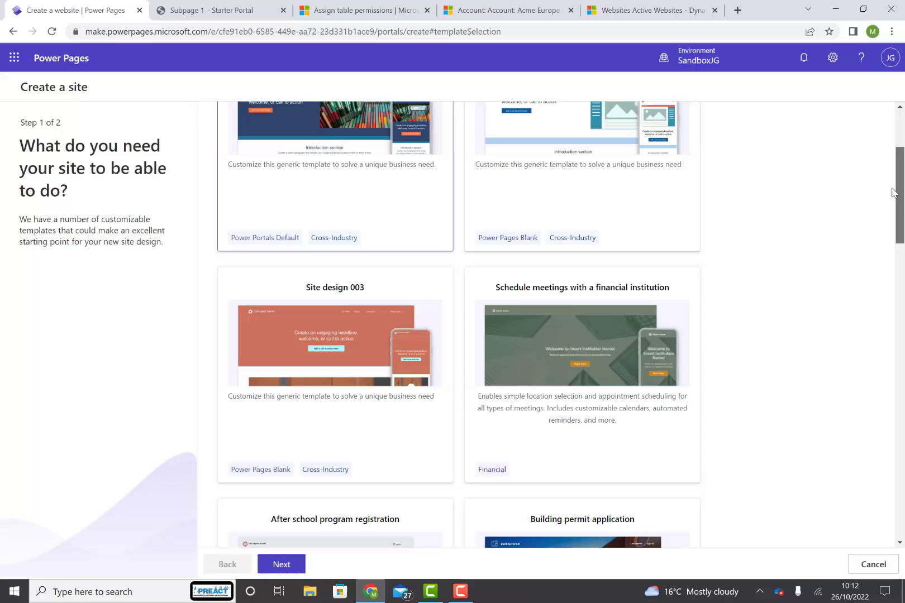
{"action": "scroll", "scroll_direction": "down", "scroll_amount": 3}
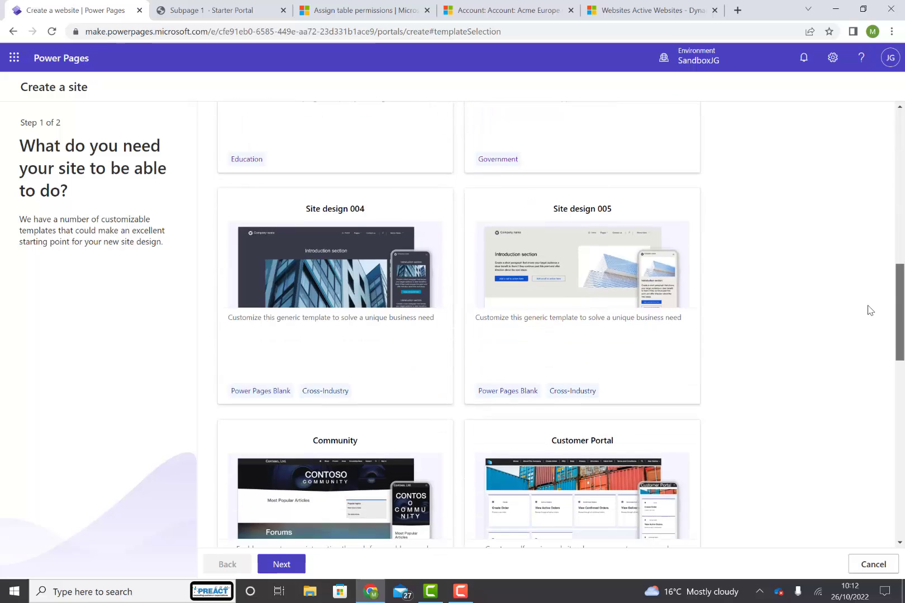
{"action": "scroll", "scroll_direction": "down", "scroll_amount": 3}
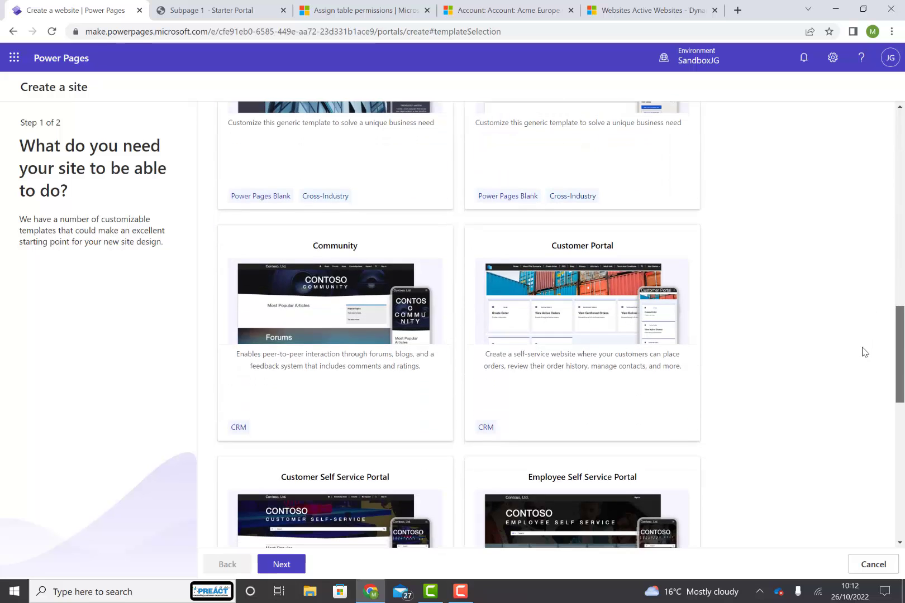
{"action": "scroll", "scroll_direction": "down", "scroll_amount": 3}
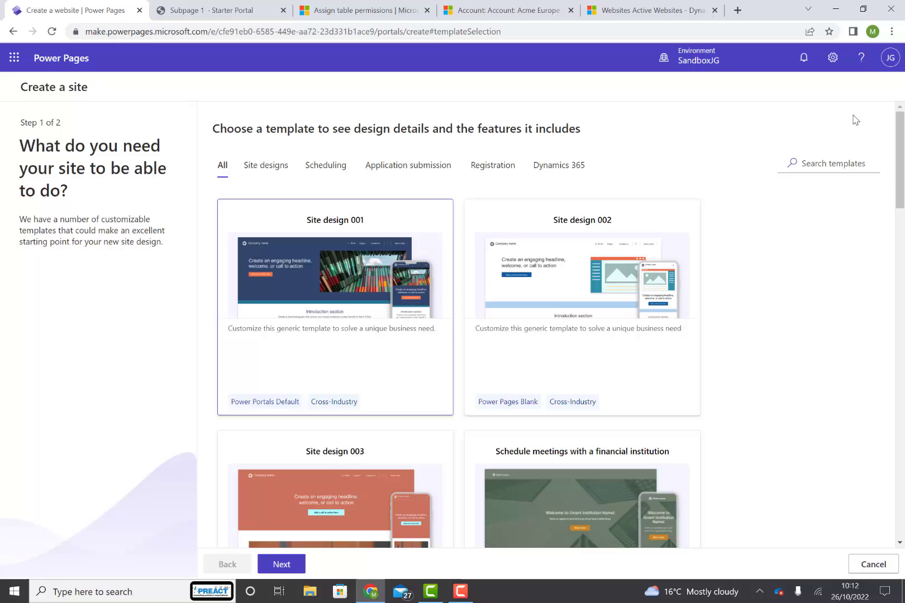
{"action": "mouse_move", "coordinate": [334, 271]}
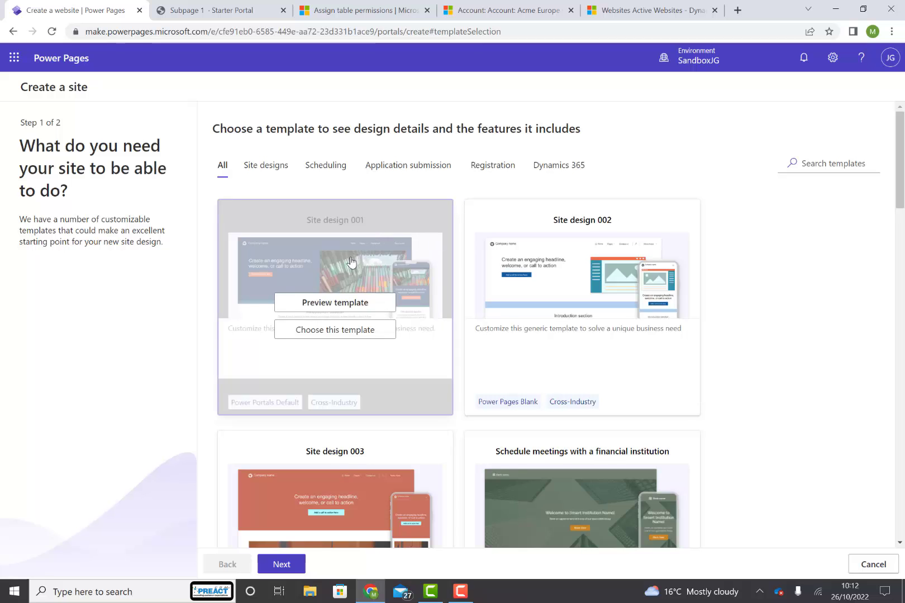
{"action": "mouse_move", "coordinate": [334, 329]}
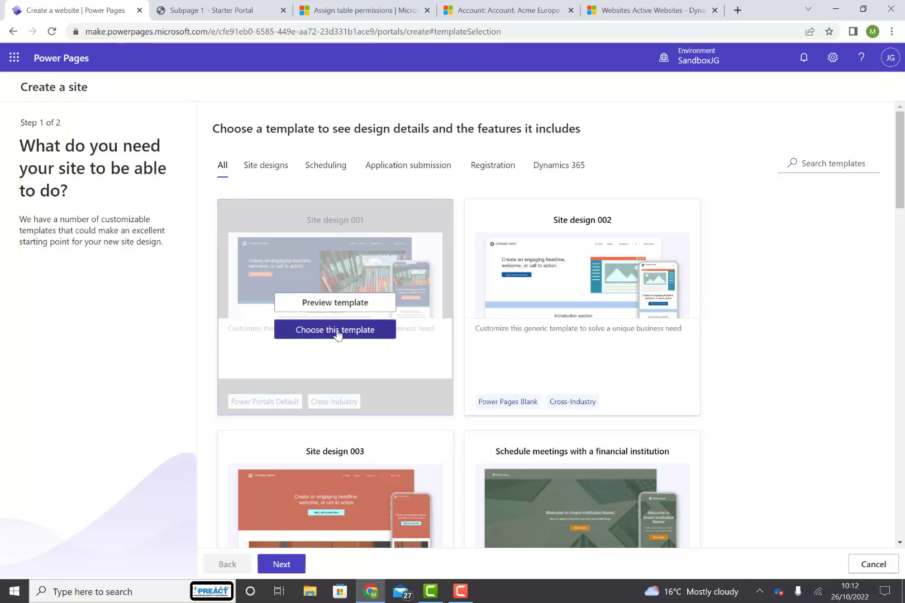
- Choose Site design 001 and name the site 'Customer Self Service'
{"action": "left_click", "coordinate": [333, 329]}
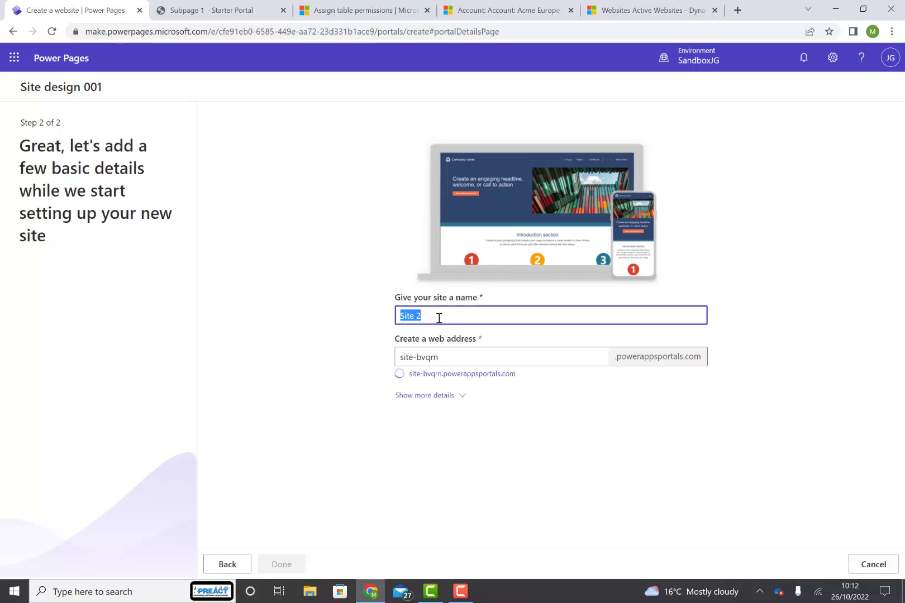
{"action": "type", "text": "Customer Self Service"}
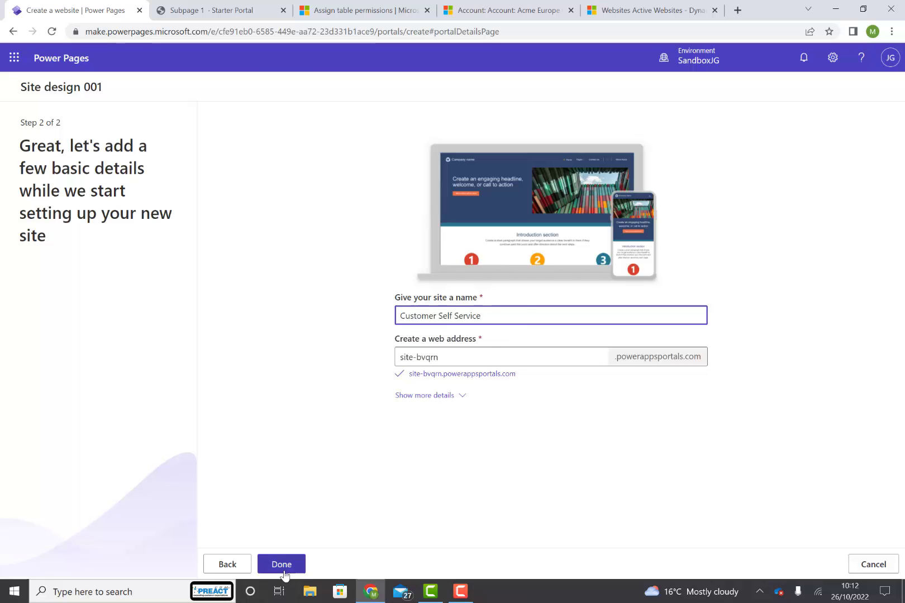
{"action": "left_click", "coordinate": [281, 564]}
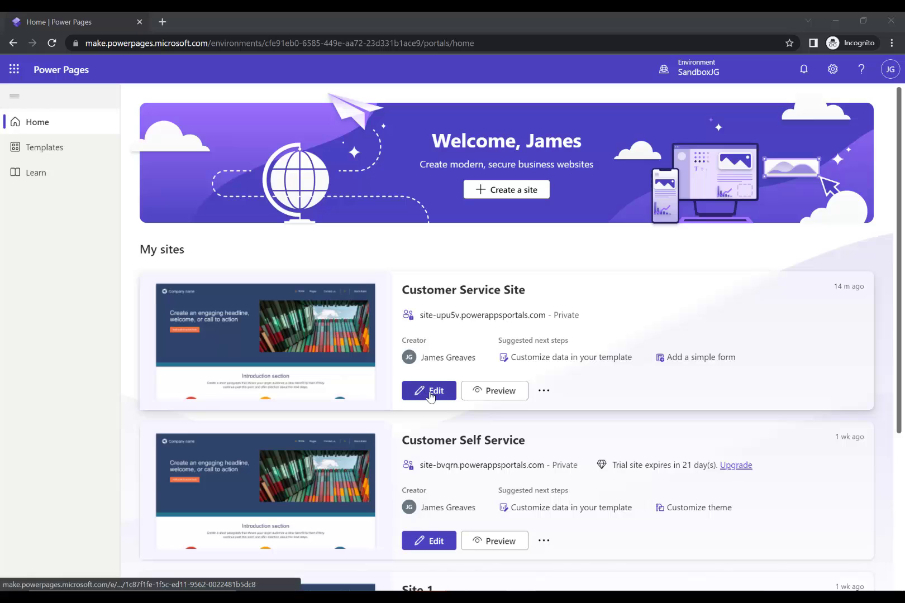
- Edit the site, preview the Bright blue theme, then keep Orange and browse fonts
{"action": "left_click", "coordinate": [429, 391]}
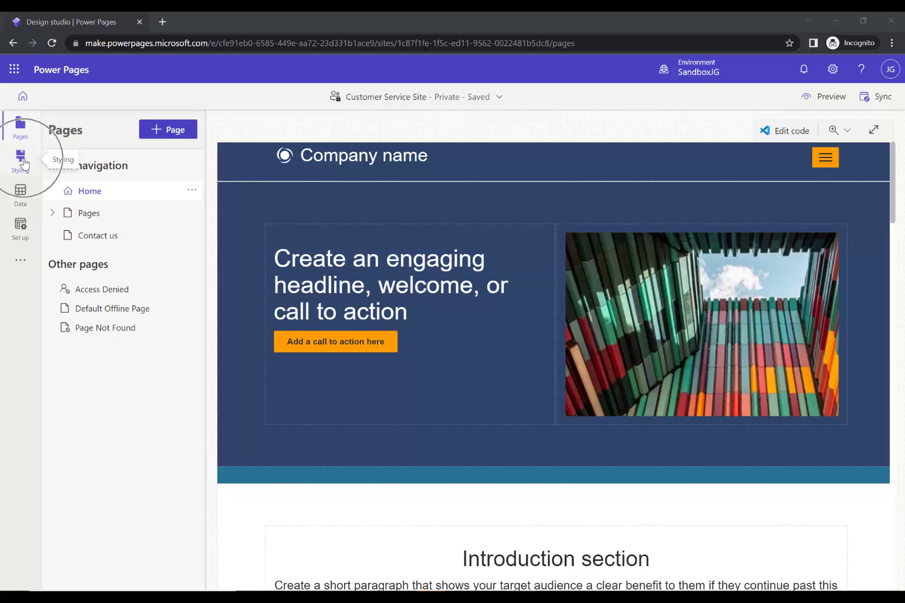
{"action": "left_click", "coordinate": [20, 163]}
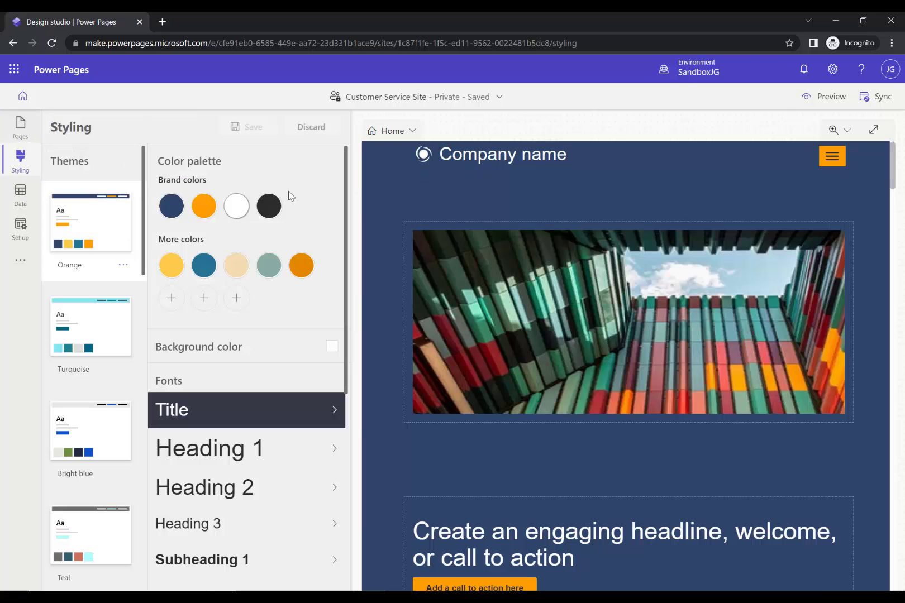
{"action": "left_click", "coordinate": [89, 326]}
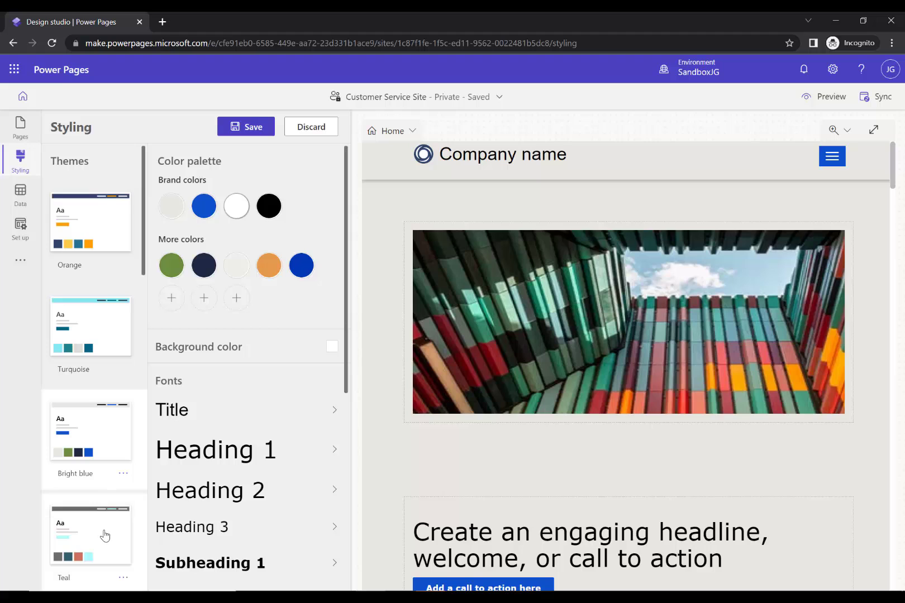
{"action": "left_click", "coordinate": [90, 222]}
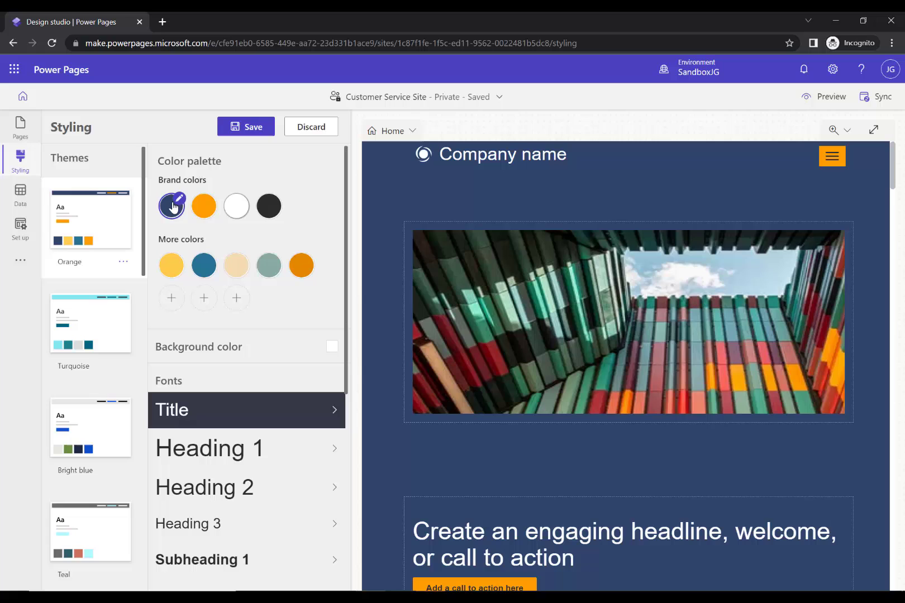
{"action": "mouse_move", "coordinate": [171, 206]}
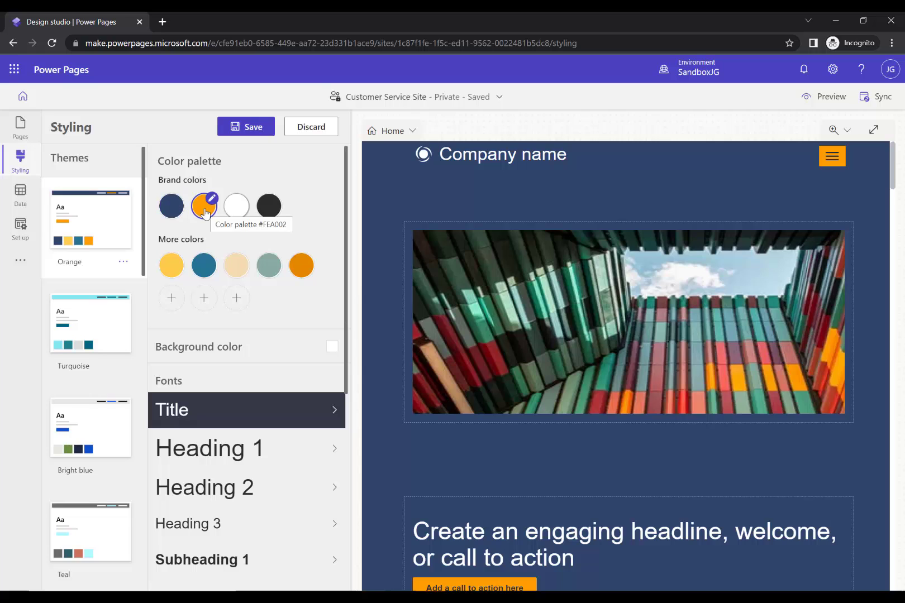
{"action": "mouse_move", "coordinate": [345, 390]}
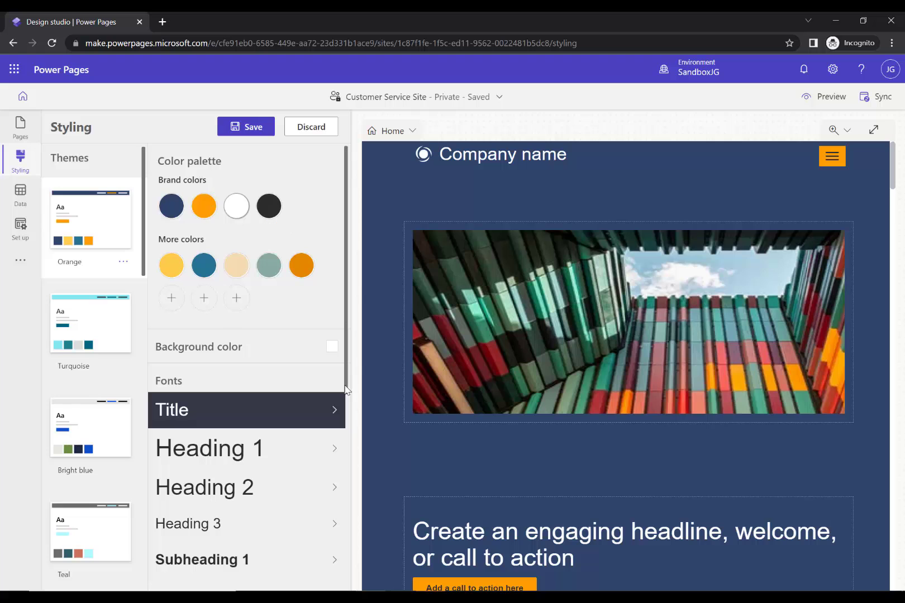
{"action": "scroll", "scroll_direction": "down", "scroll_amount": 3}
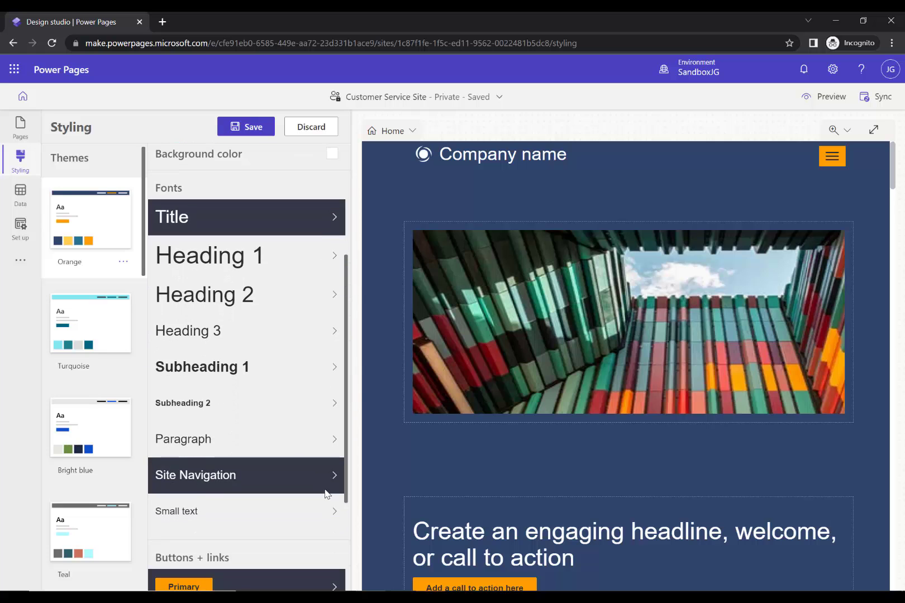
{"action": "scroll", "scroll_direction": "down", "scroll_amount": 3}
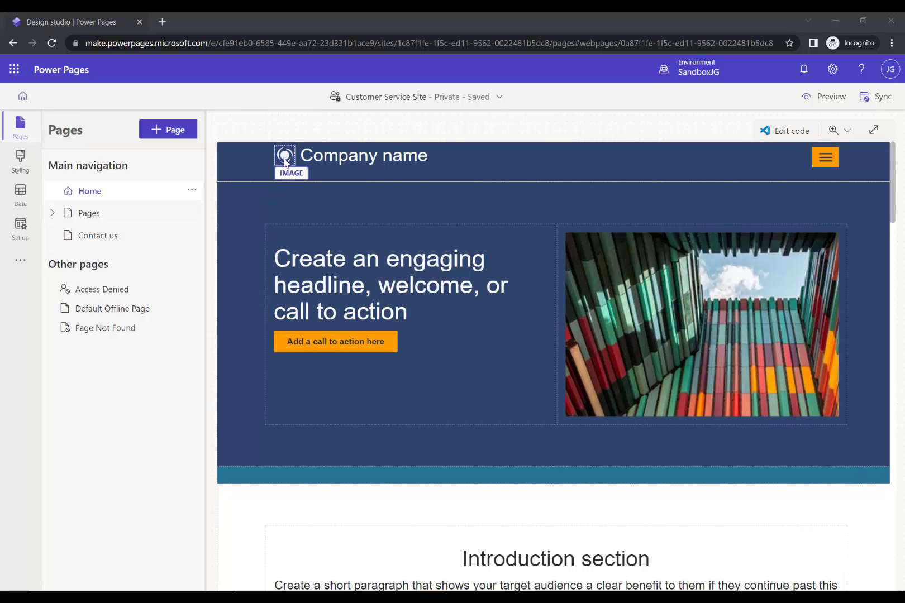
- Replace the header logo with preact_logo_1024.bmp uploaded from the Desktop
{"action": "left_click", "coordinate": [283, 156]}
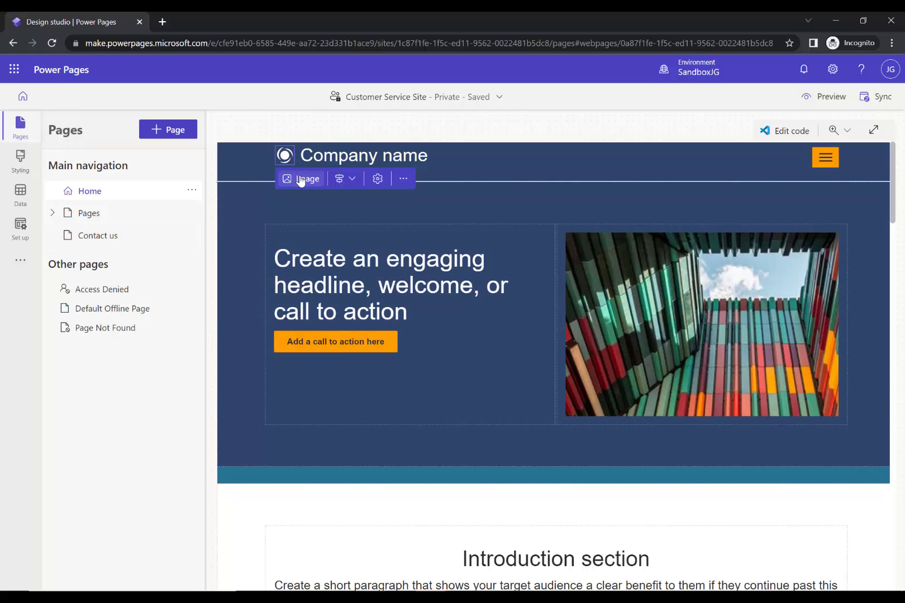
{"action": "left_click", "coordinate": [300, 178]}
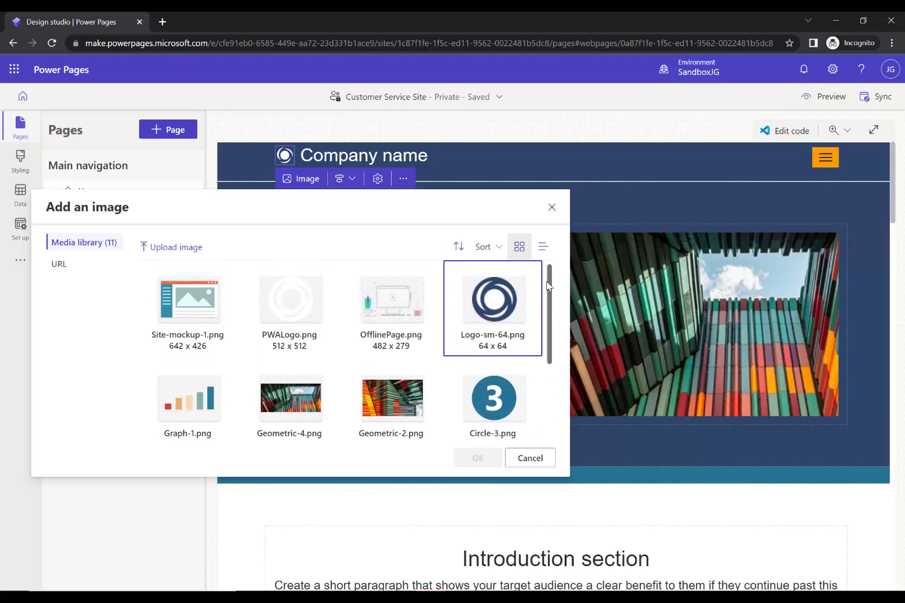
{"action": "left_click", "coordinate": [175, 246]}
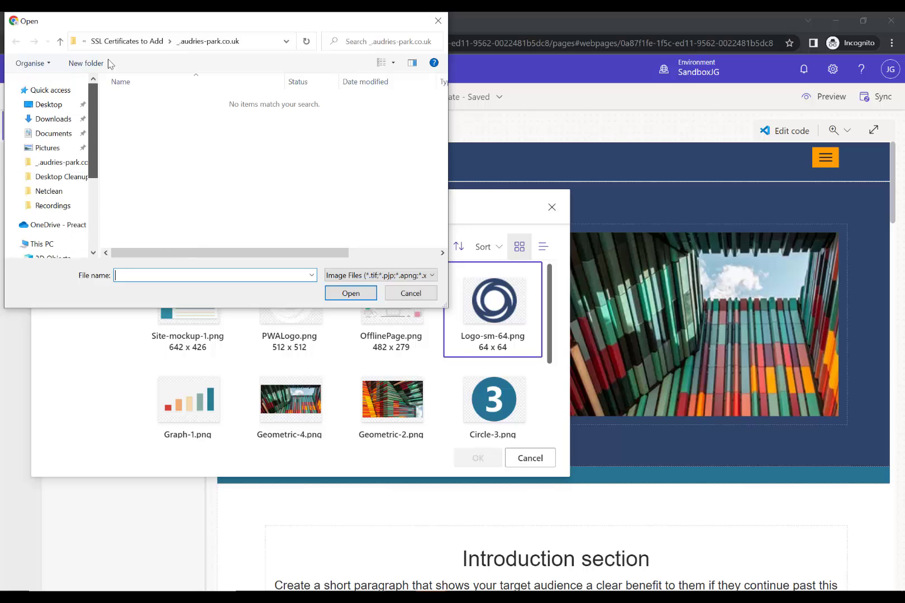
{"action": "left_click", "coordinate": [47, 104]}
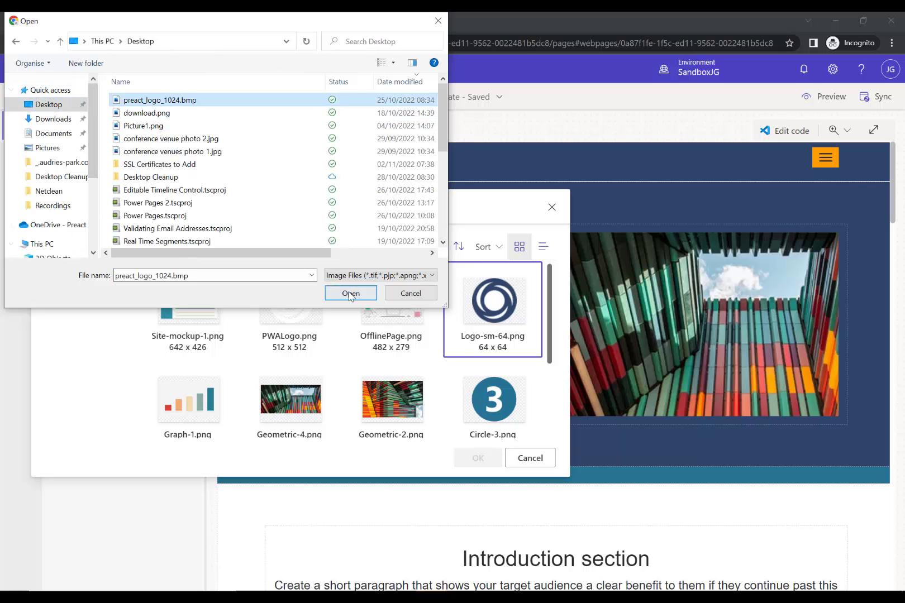
{"action": "left_click", "coordinate": [349, 293]}
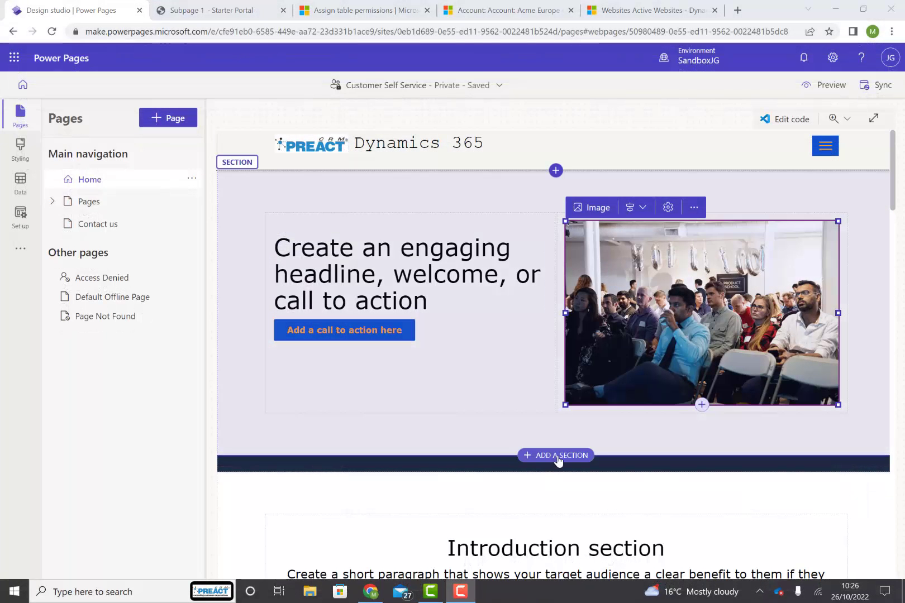
- Add a three-column section below the hero, then delete it again
{"action": "left_click", "coordinate": [555, 454]}
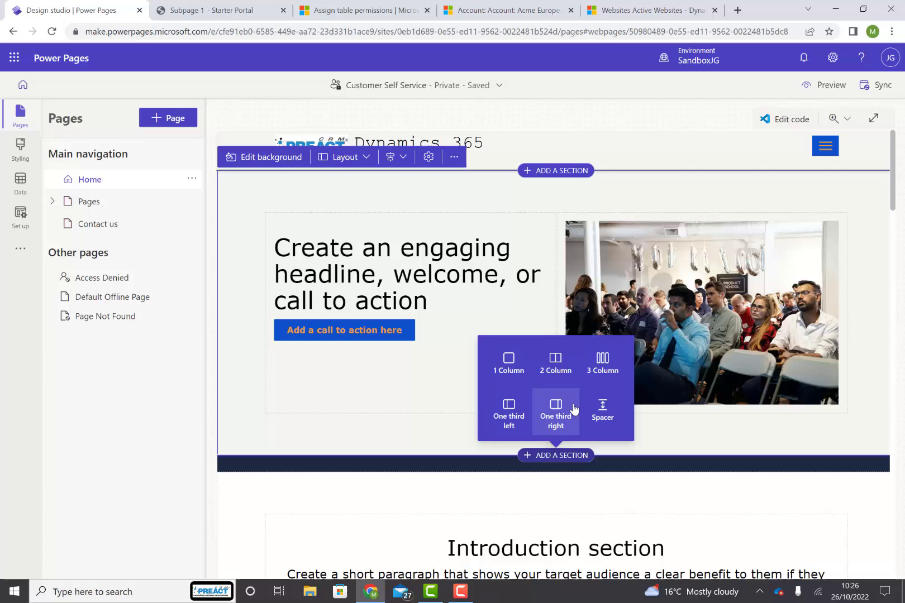
{"action": "mouse_move", "coordinate": [601, 364]}
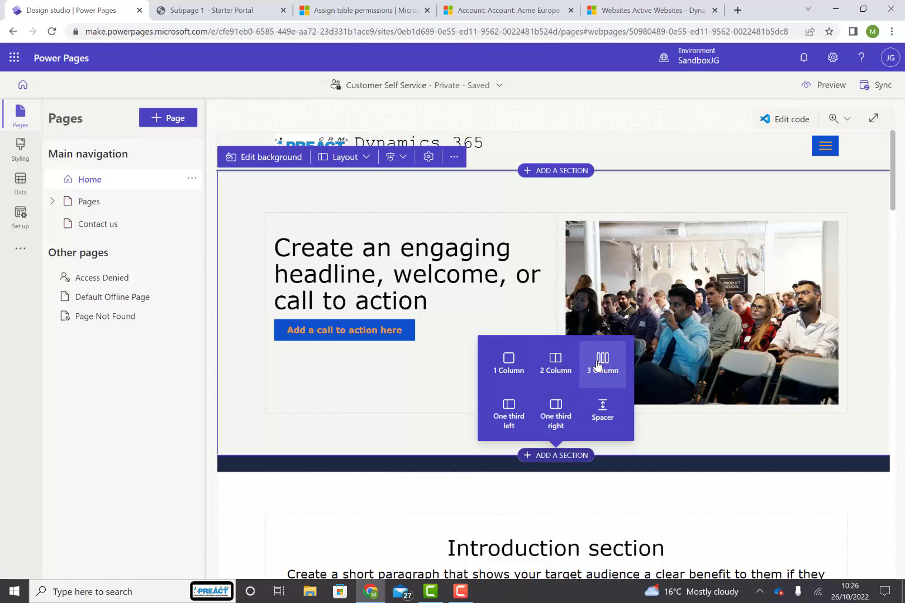
{"action": "left_click", "coordinate": [602, 364]}
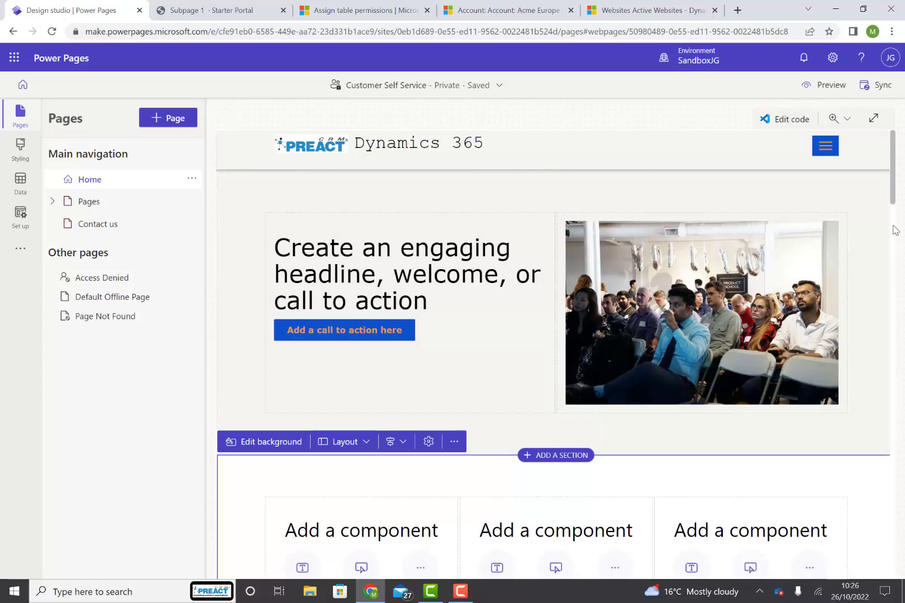
{"action": "scroll", "scroll_direction": "down", "scroll_amount": 3}
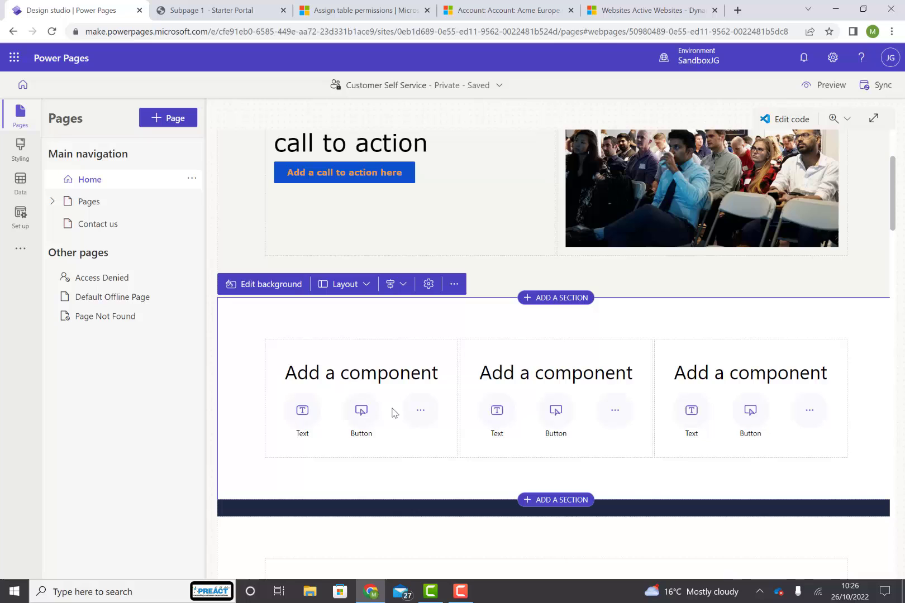
{"action": "left_click", "coordinate": [420, 410]}
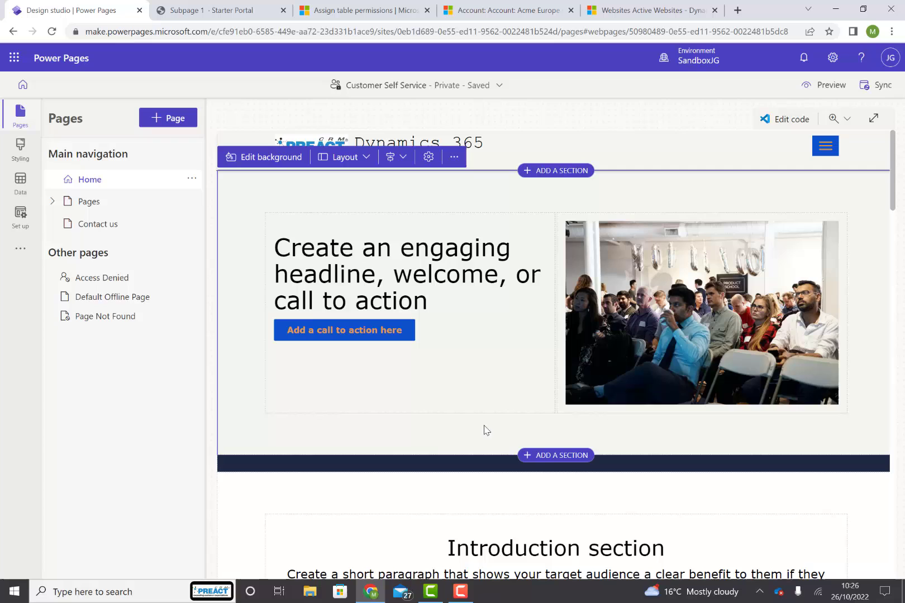
{"action": "left_click", "coordinate": [454, 157]}
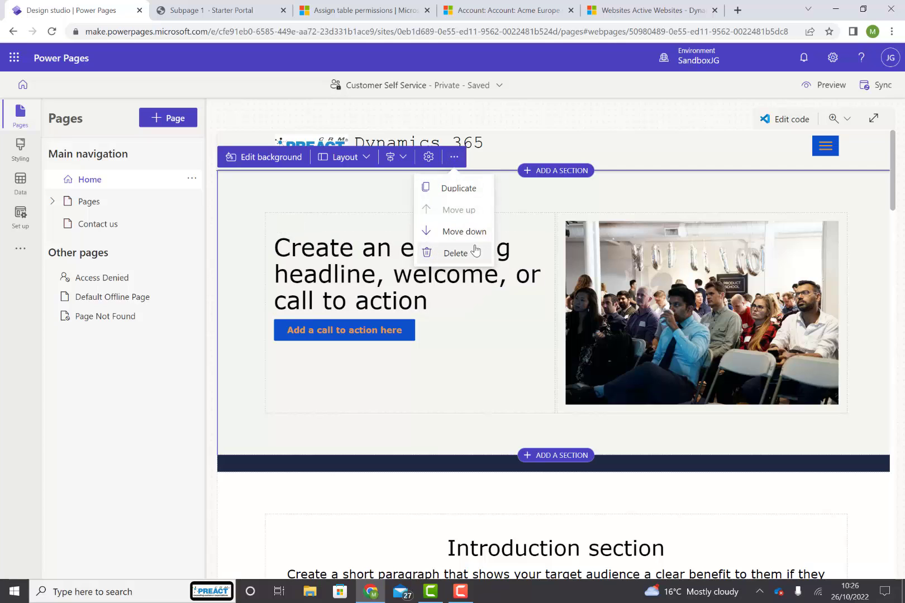
{"action": "mouse_move", "coordinate": [532, 197]}
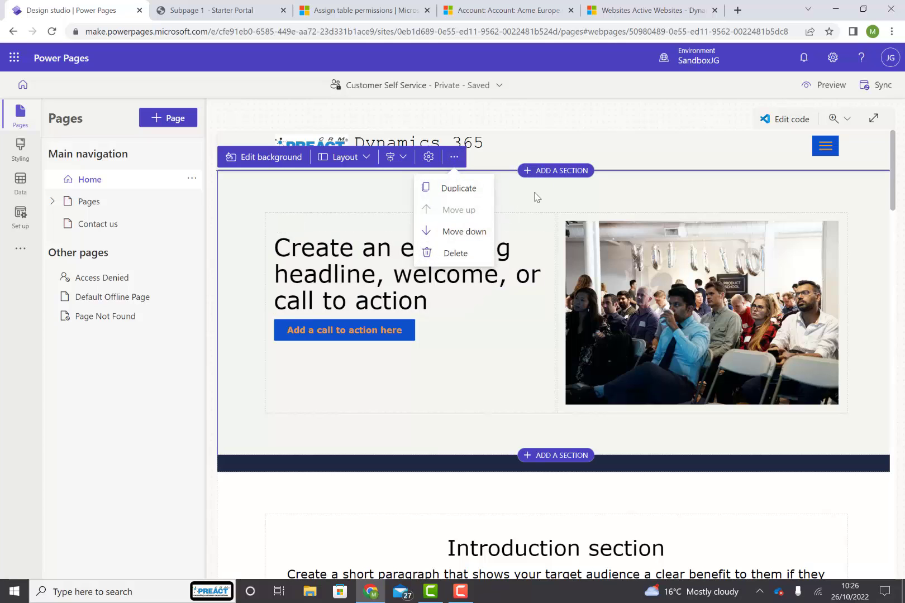
{"action": "left_click", "coordinate": [404, 274]}
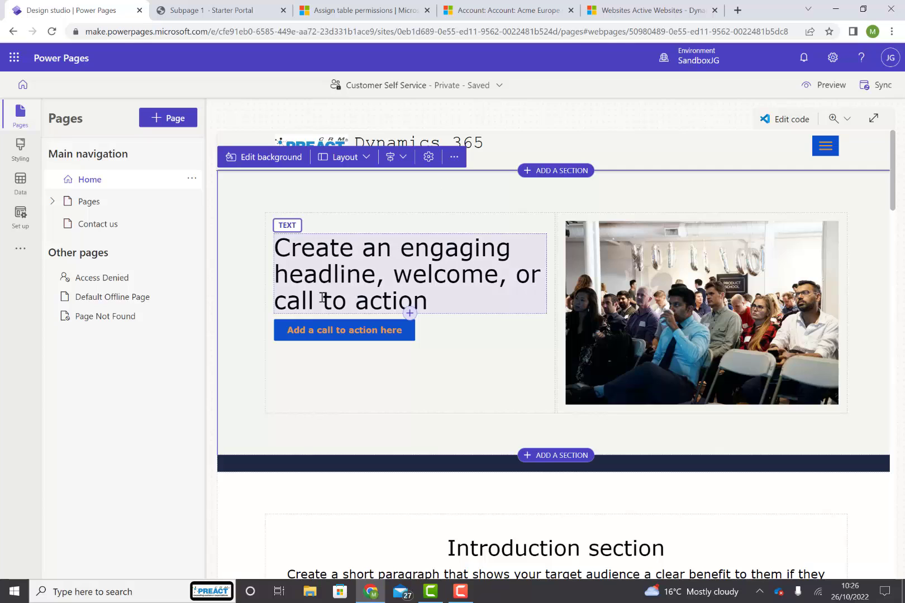
{"action": "left_click", "coordinate": [343, 329]}
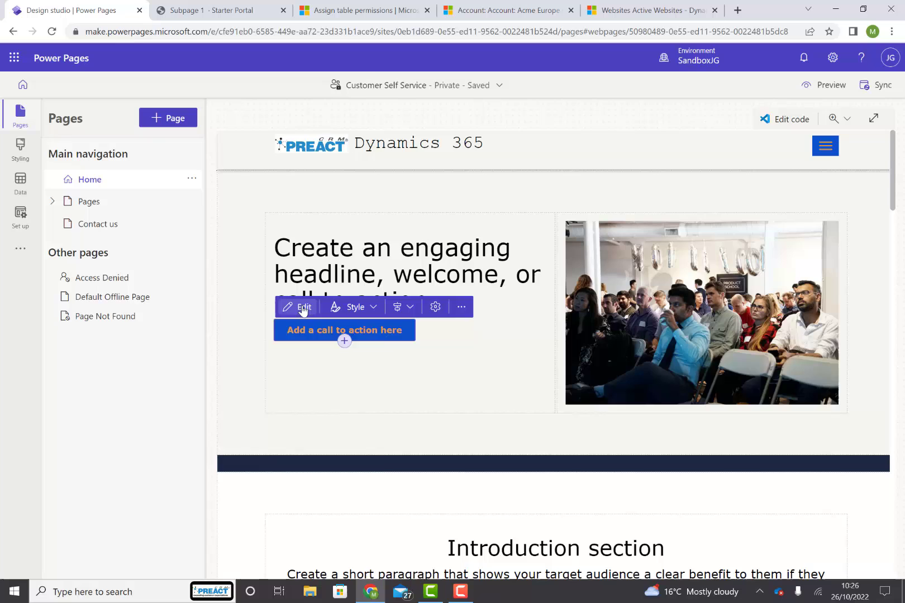
- Label the hero button 'Contact Us' and link it to the Home page
{"action": "left_click", "coordinate": [302, 306]}
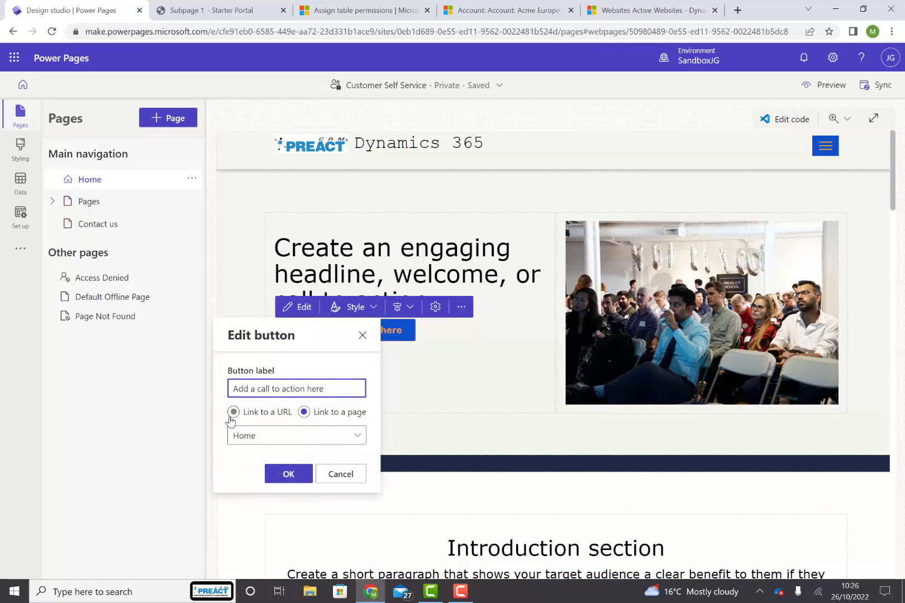
{"action": "left_click", "coordinate": [232, 412]}
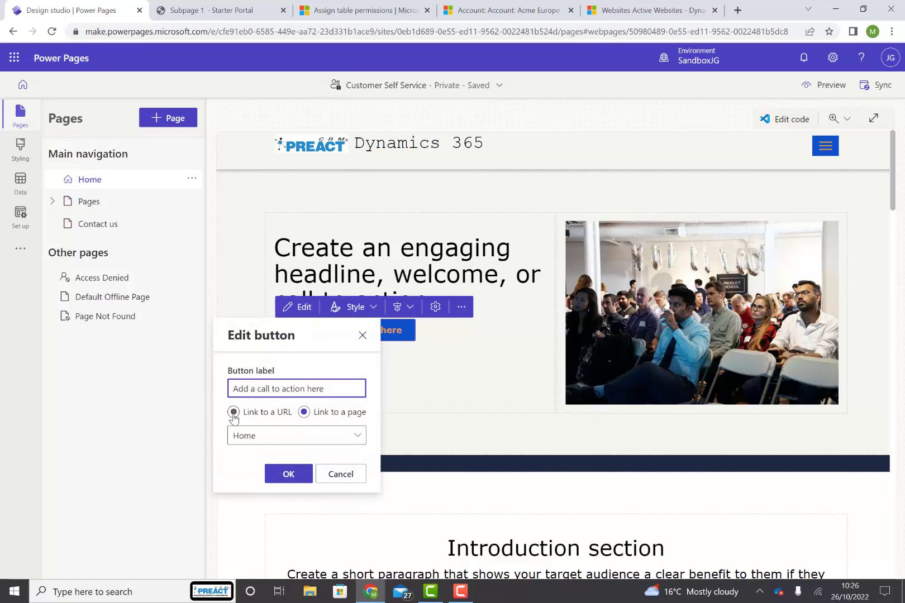
{"action": "left_click", "coordinate": [231, 411]}
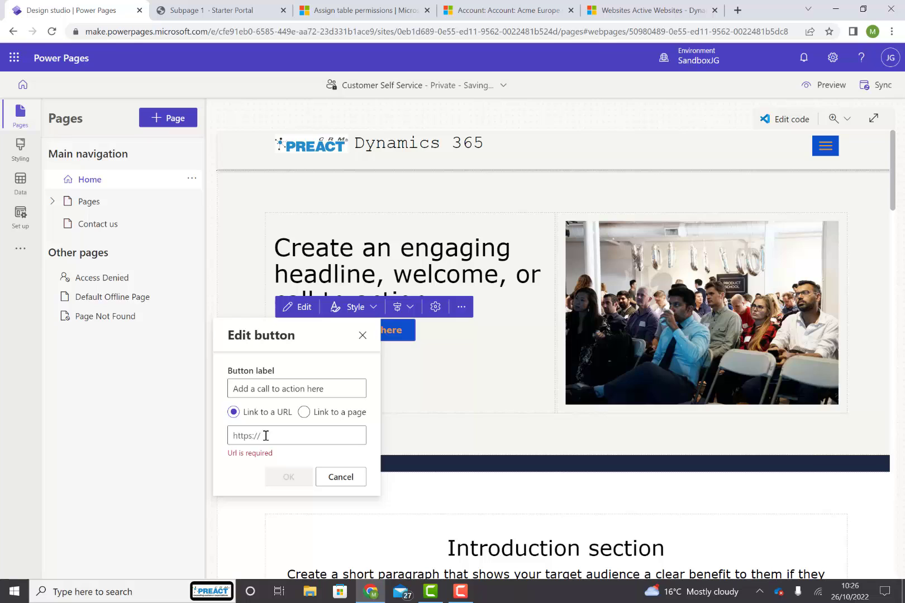
{"action": "left_click", "coordinate": [303, 412]}
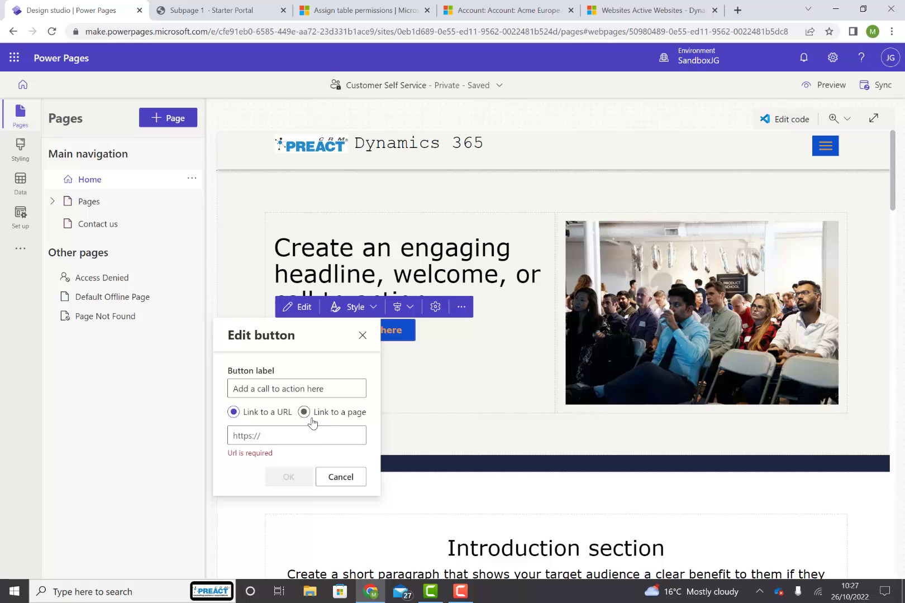
{"action": "left_click", "coordinate": [296, 388]}
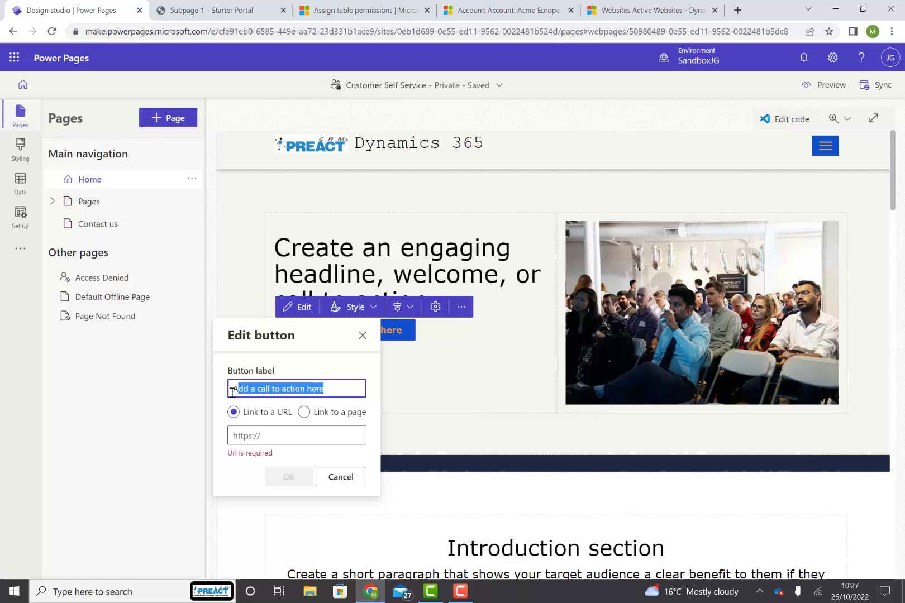
{"action": "type", "text": "Contact Us"}
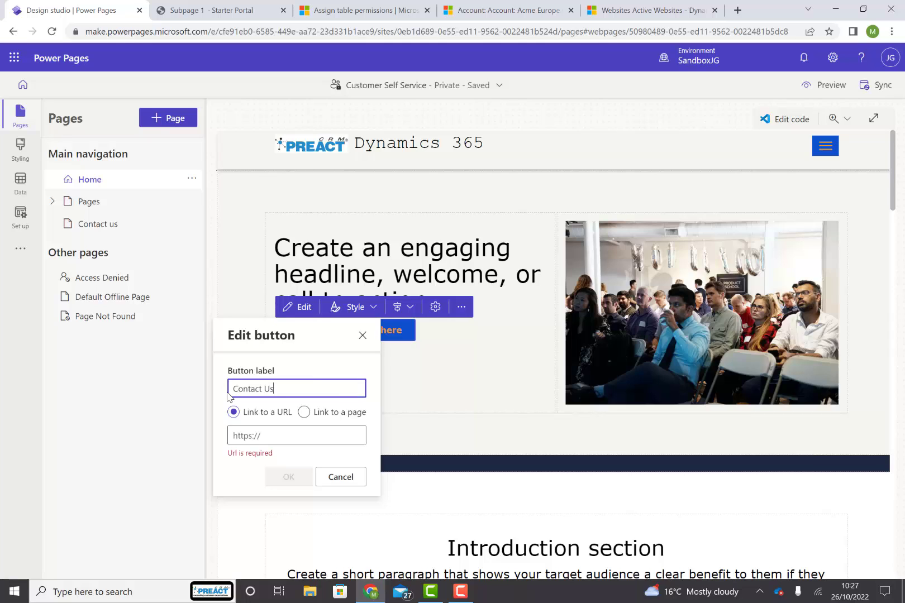
{"action": "left_click", "coordinate": [303, 411]}
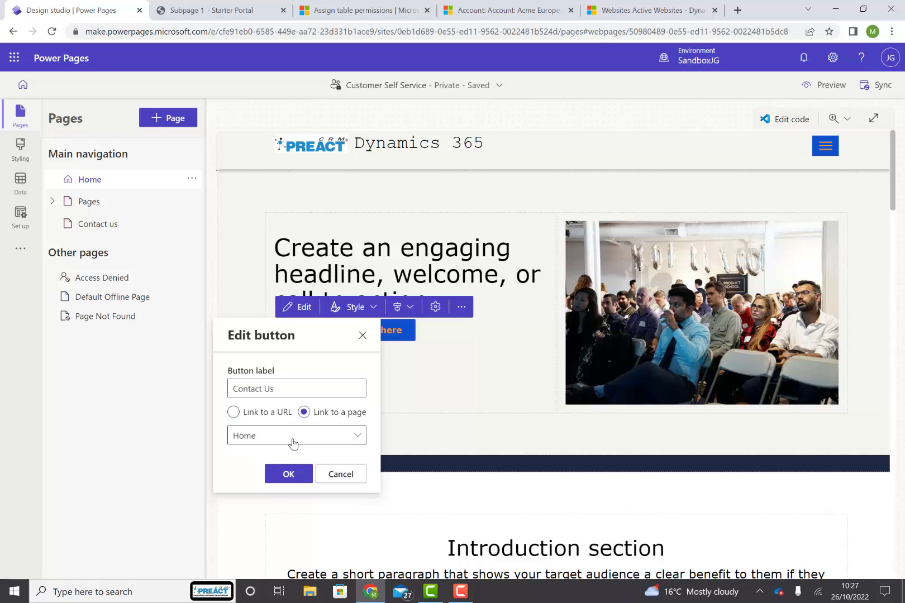
{"action": "left_click", "coordinate": [296, 435]}
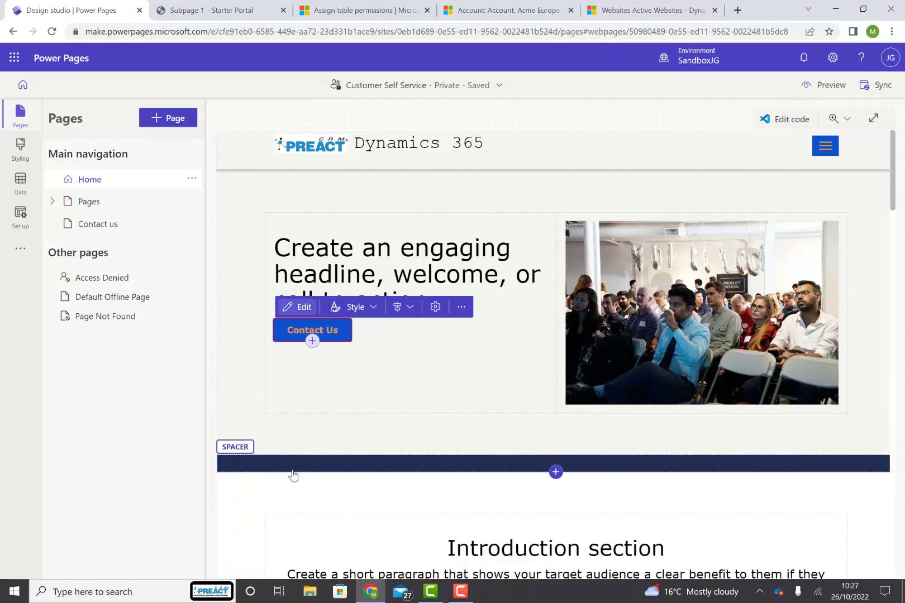
{"action": "mouse_move", "coordinate": [294, 130]}
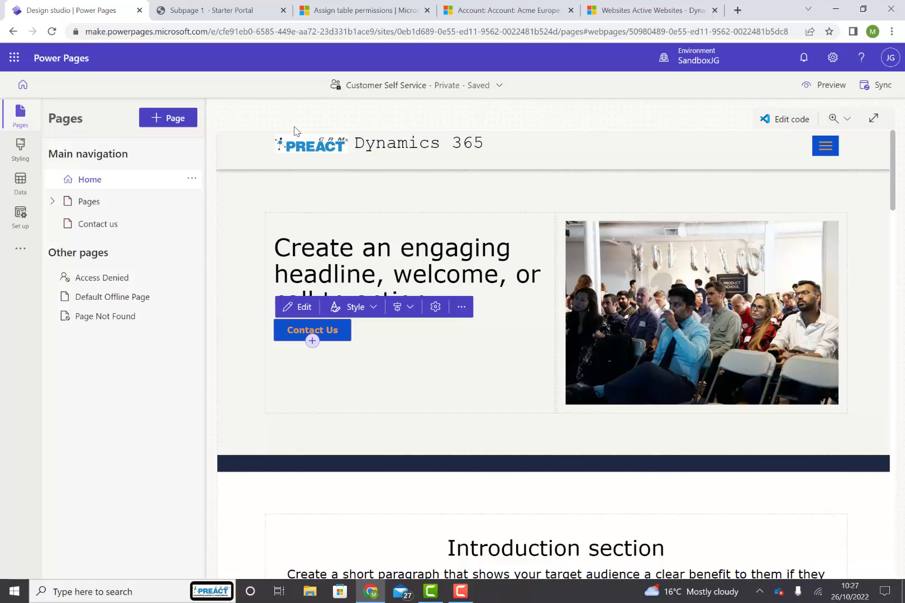
{"action": "mouse_move", "coordinate": [309, 39]}
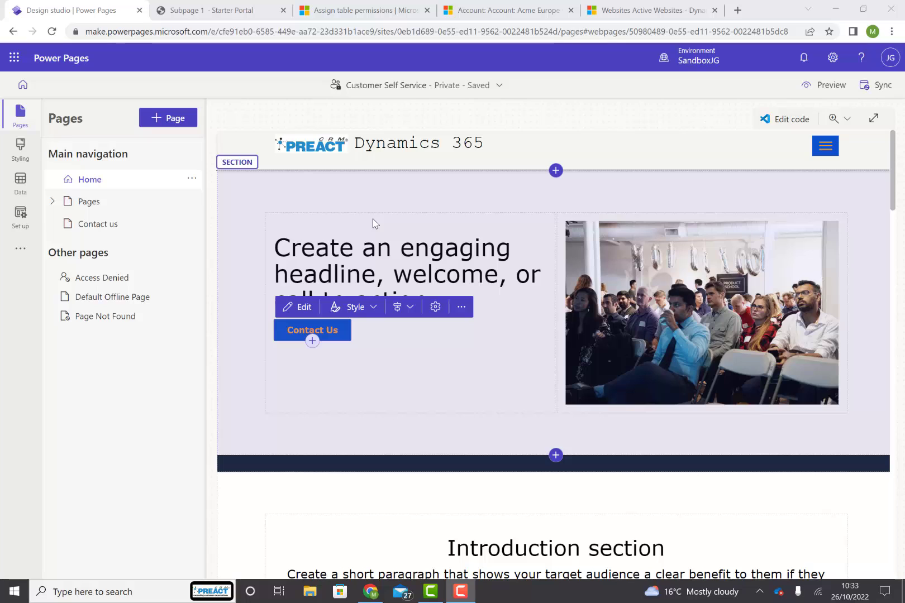
{"action": "mouse_move", "coordinate": [360, 223]}
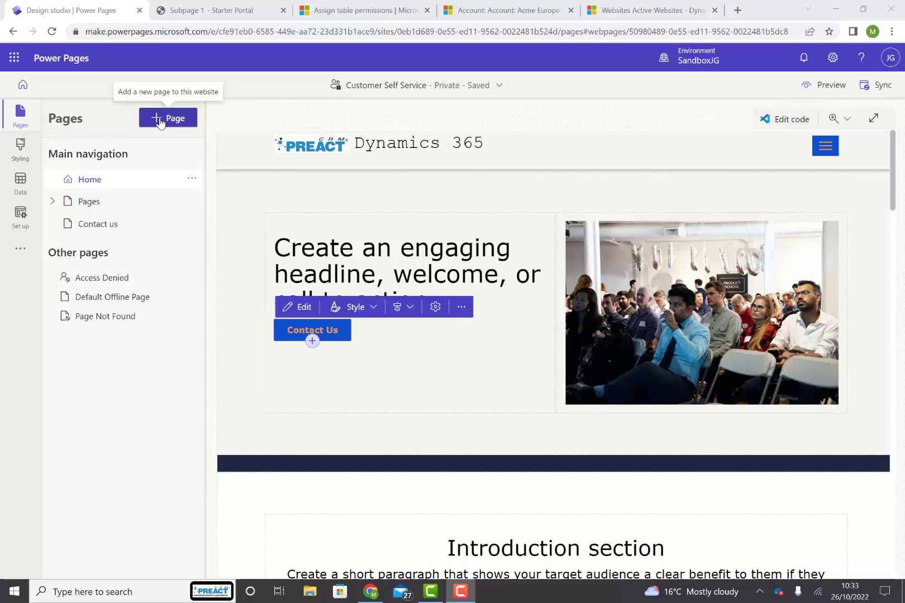
- Add a blank page named 'Create a Case' to the main navigation
{"action": "left_click", "coordinate": [168, 118]}
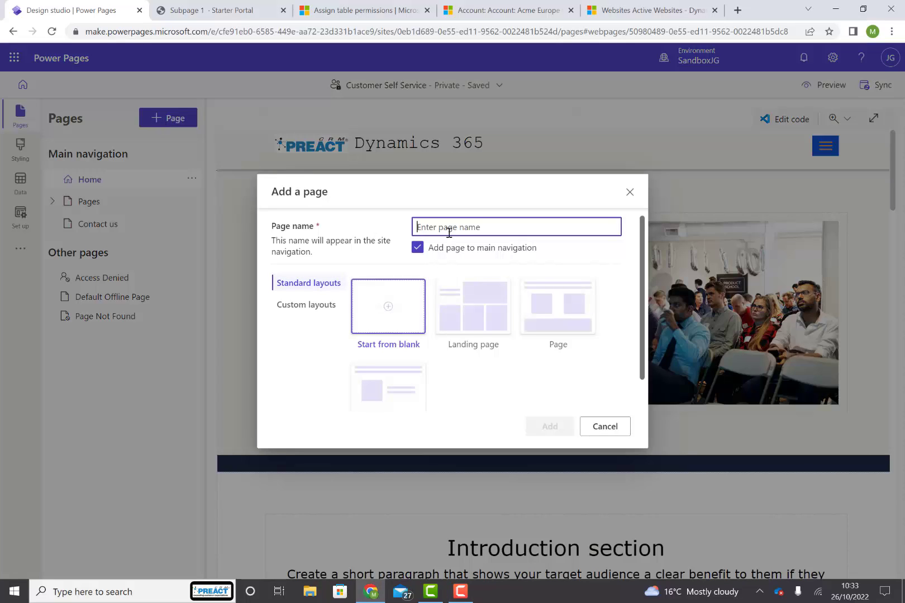
{"action": "type", "text": "Create a Case"}
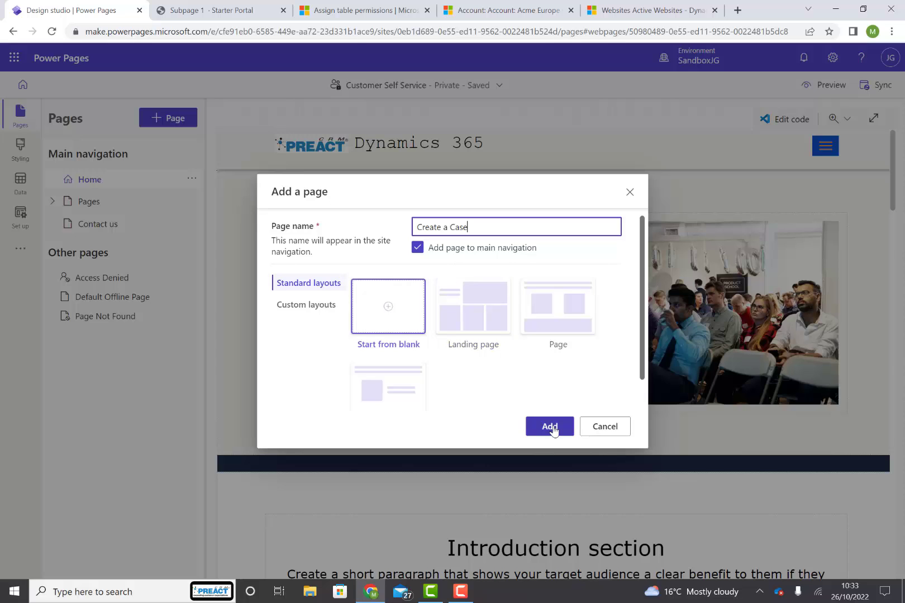
{"action": "left_click", "coordinate": [548, 426]}
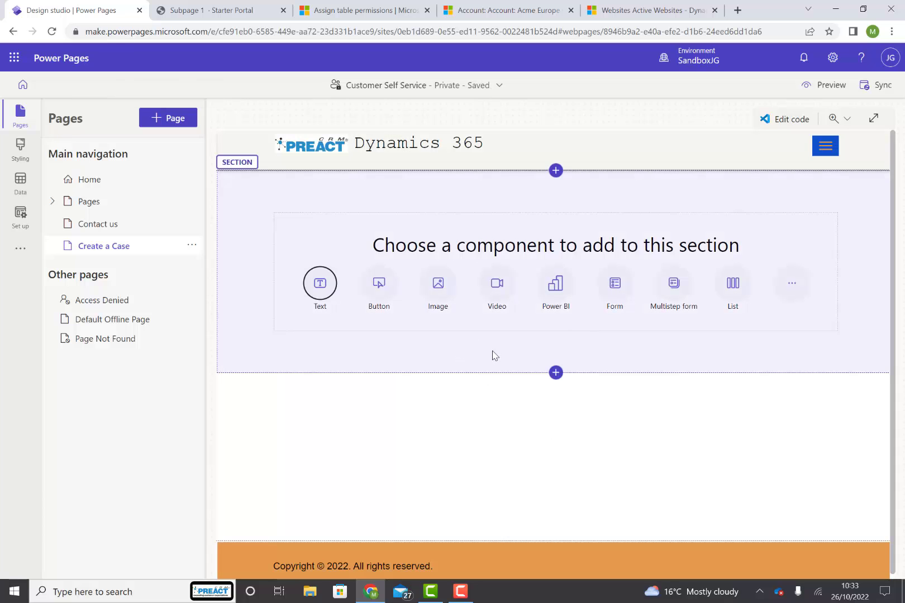
{"action": "mouse_move", "coordinate": [437, 283]}
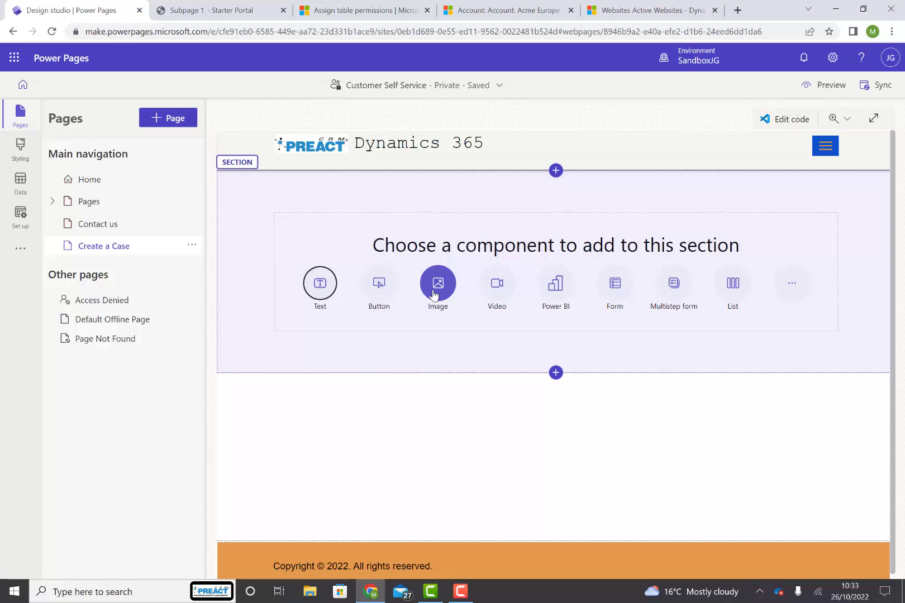
{"action": "mouse_move", "coordinate": [699, 299]}
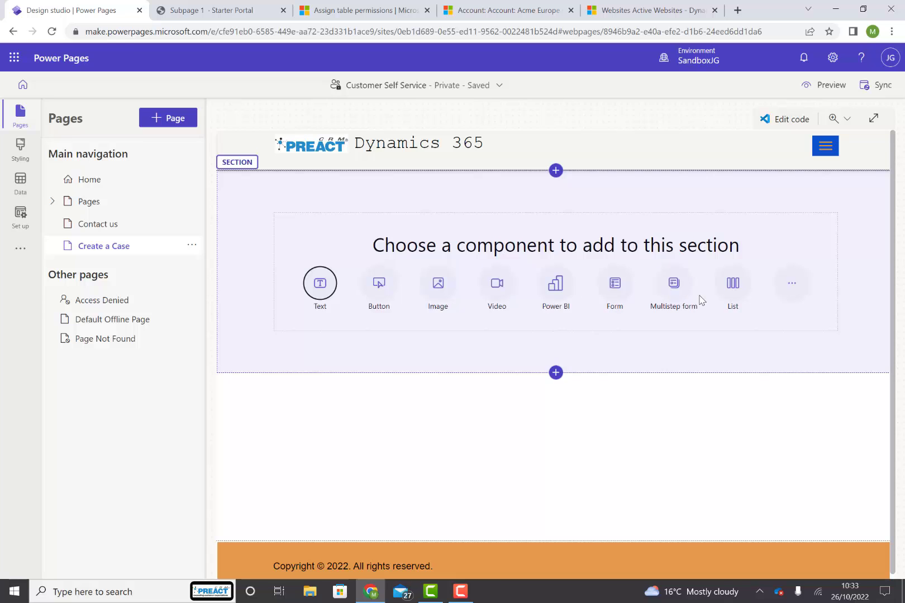
- Add a new form on the Case table using the Web - Create Case form
{"action": "left_click", "coordinate": [614, 282]}
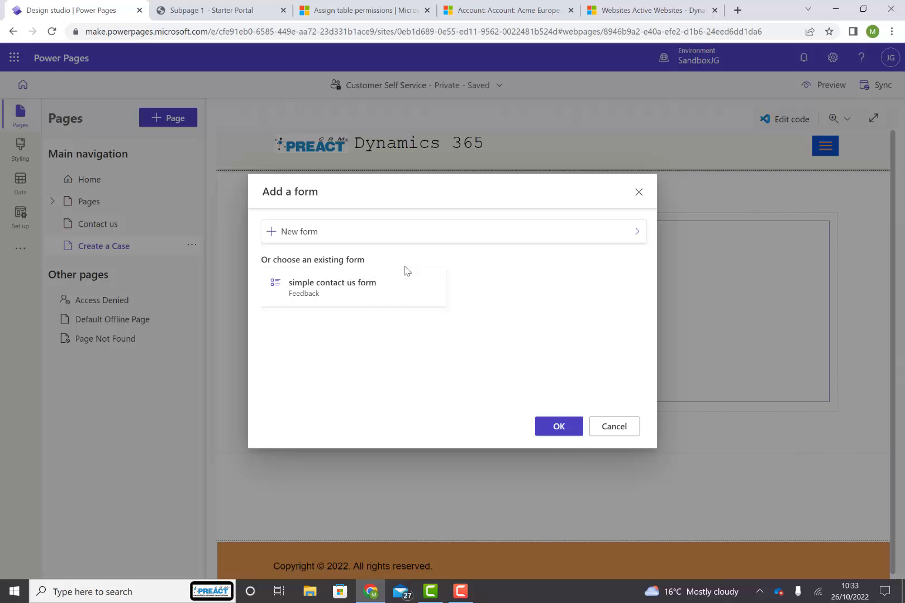
{"action": "mouse_move", "coordinate": [299, 236]}
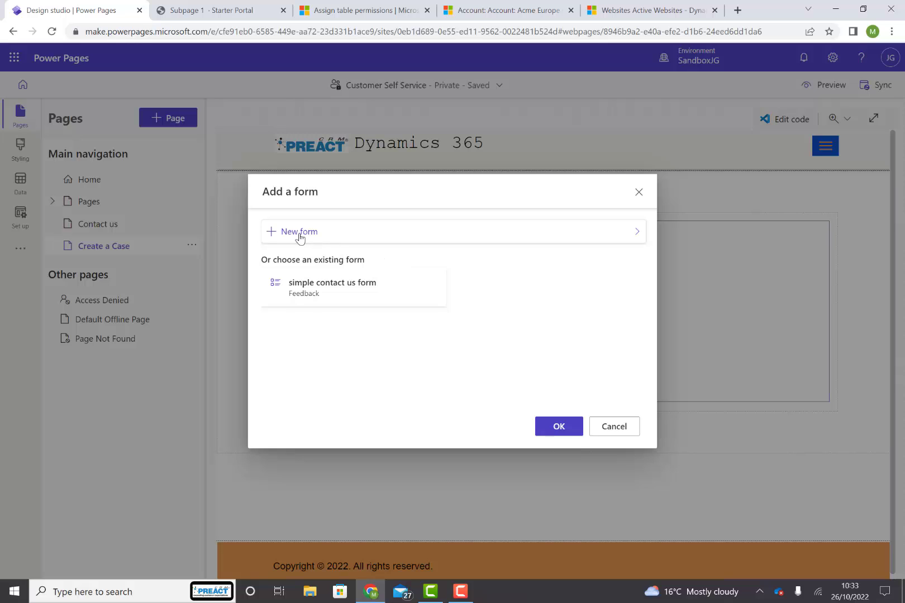
{"action": "left_click", "coordinate": [298, 231]}
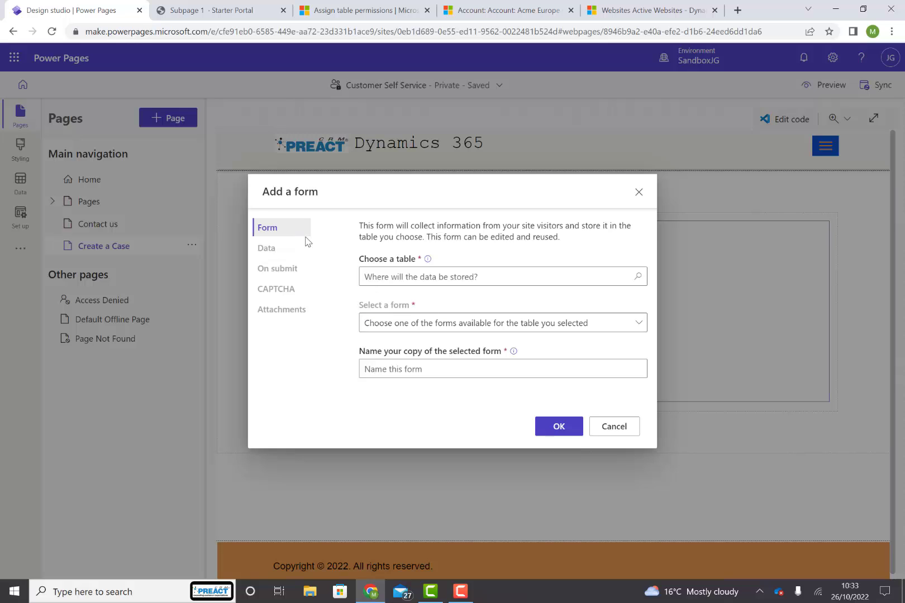
{"action": "left_click", "coordinate": [496, 276]}
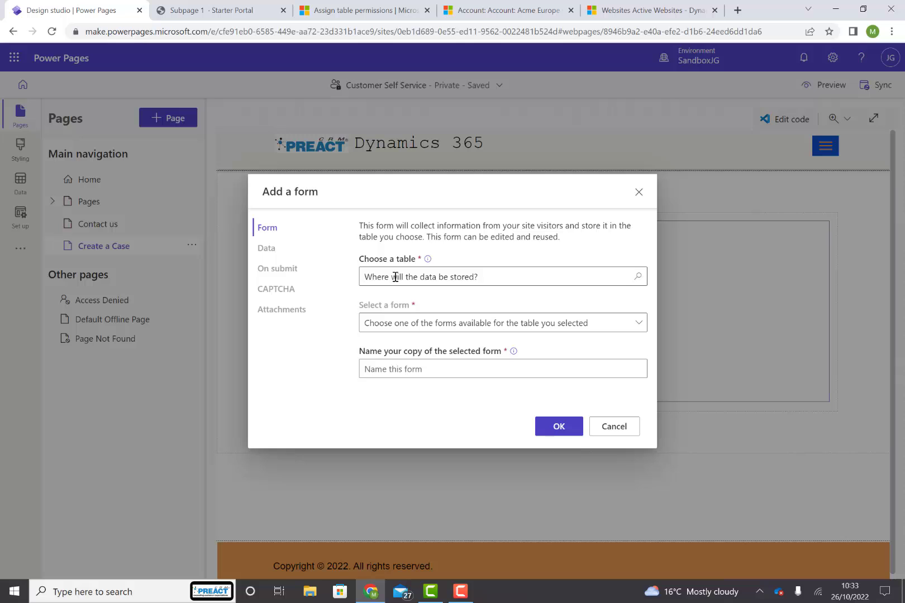
{"action": "left_click", "coordinate": [496, 277]}
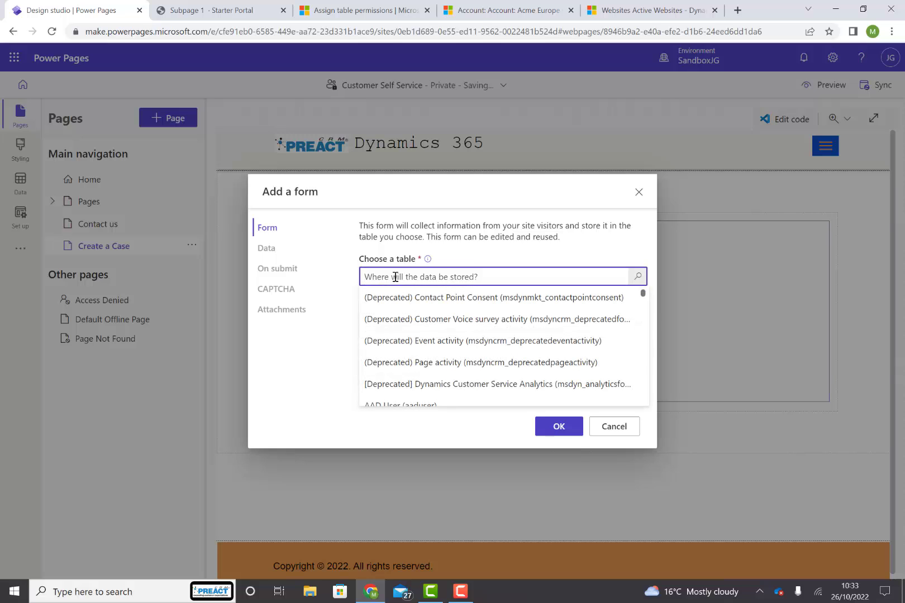
{"action": "type", "text": "Case"}
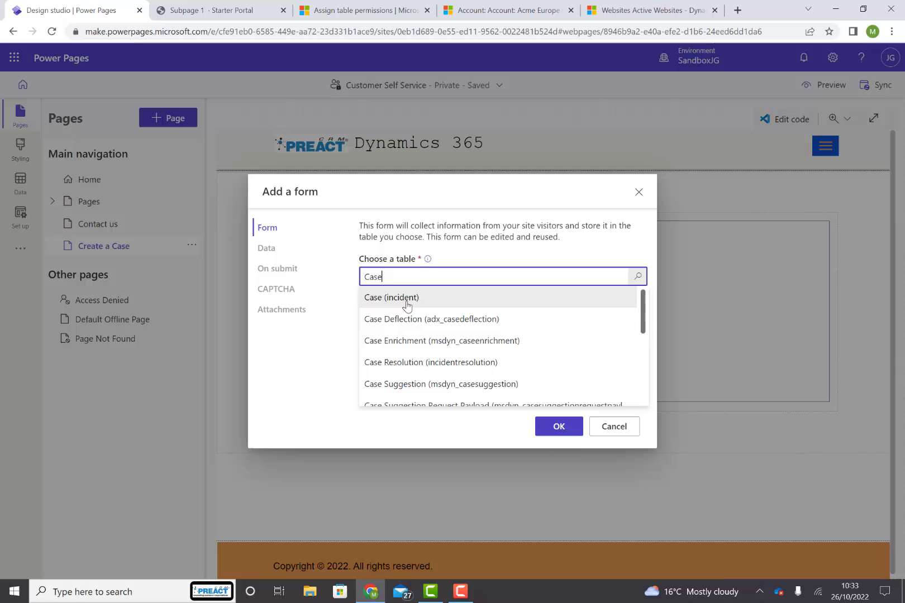
{"action": "left_click", "coordinate": [391, 297]}
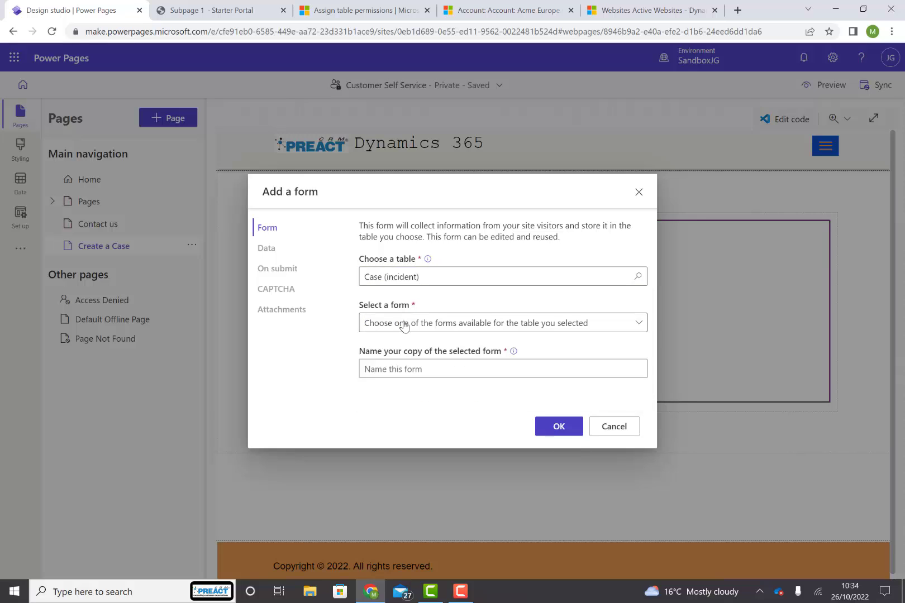
{"action": "left_click", "coordinate": [501, 323]}
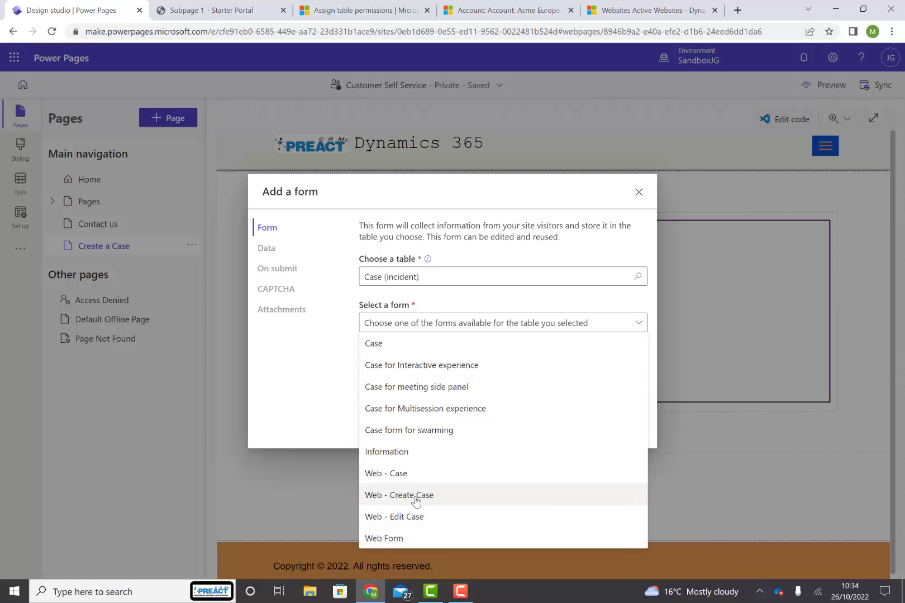
{"action": "left_click", "coordinate": [399, 495]}
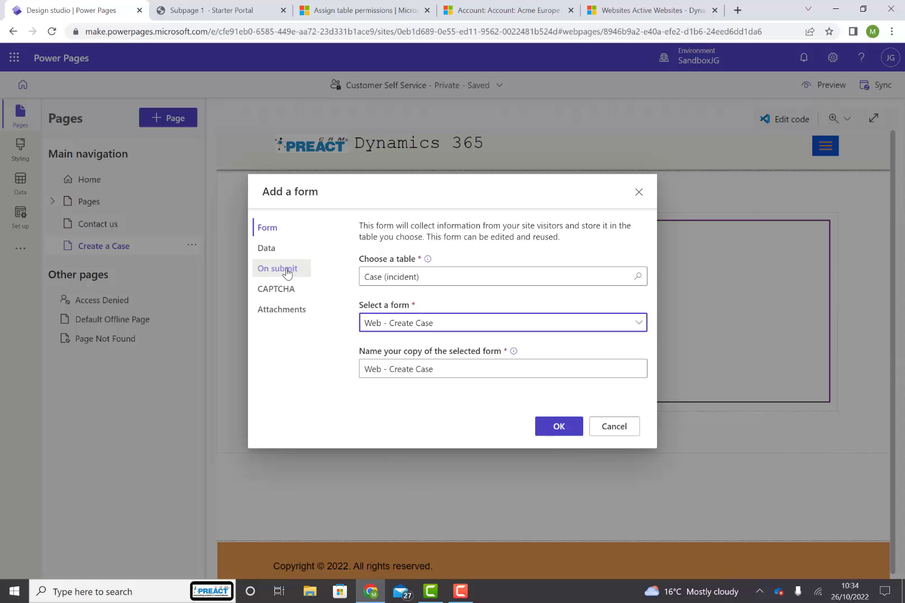
- Review the form's on-submit, CAPTCHA and attachment settings, then add it to the page
{"action": "left_click", "coordinate": [278, 269]}
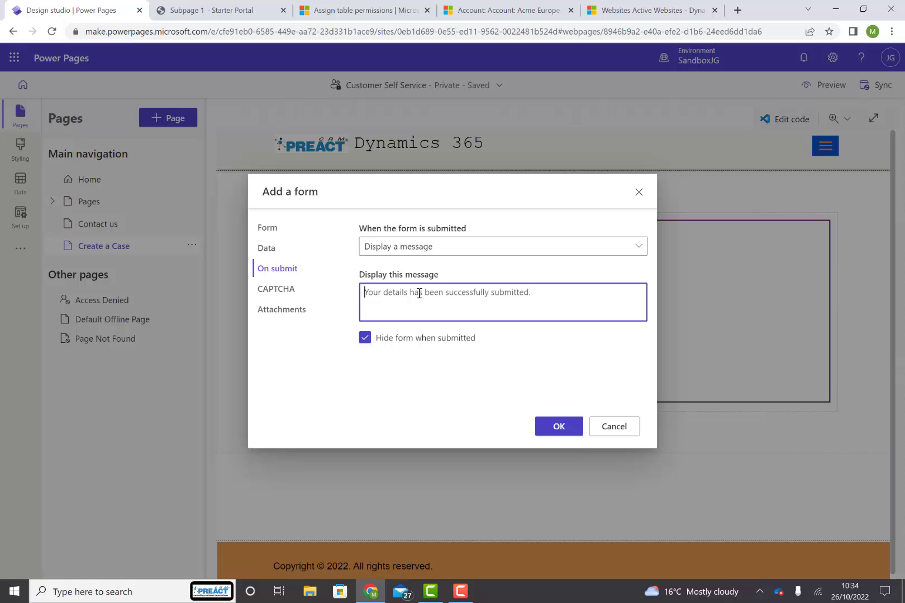
{"action": "left_click", "coordinate": [276, 289]}
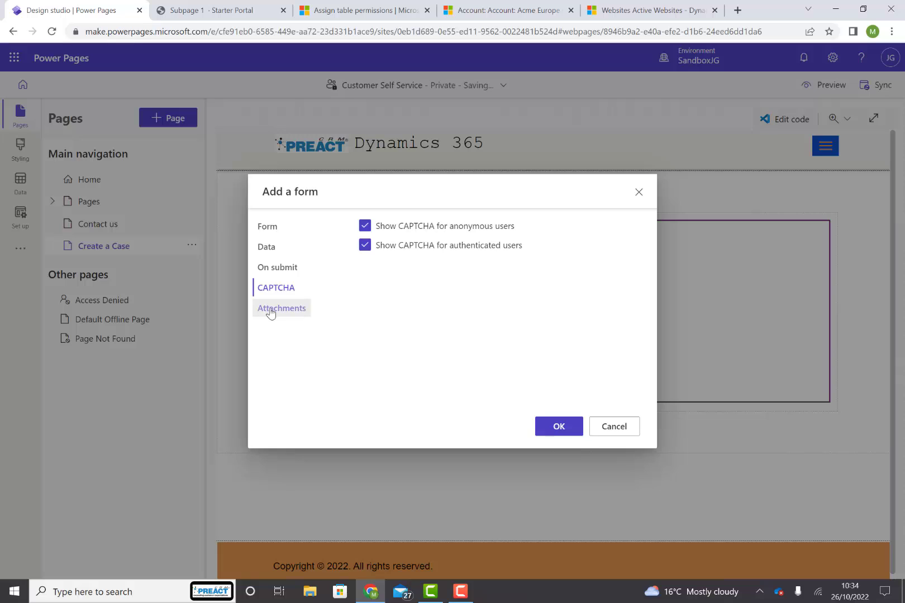
{"action": "left_click", "coordinate": [281, 308]}
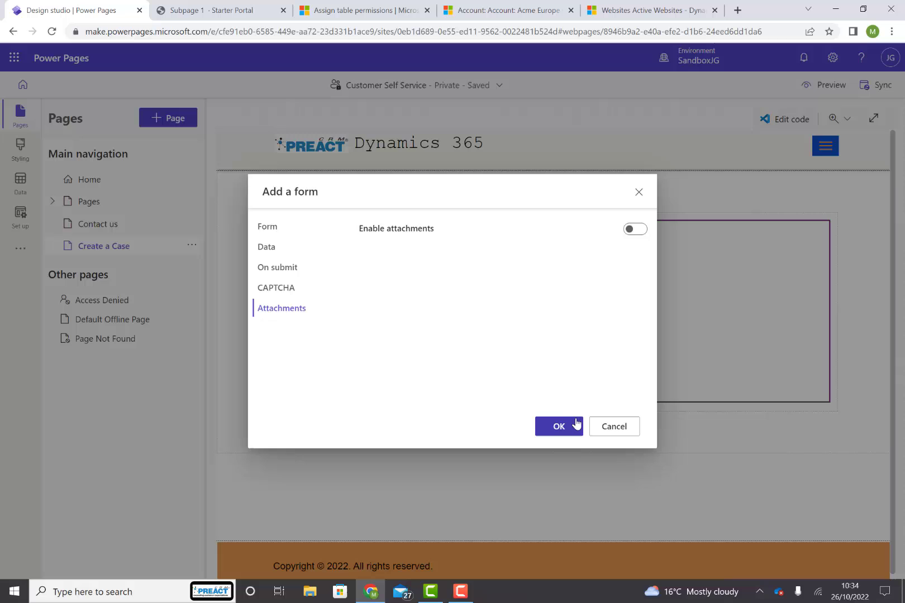
{"action": "left_click", "coordinate": [557, 426]}
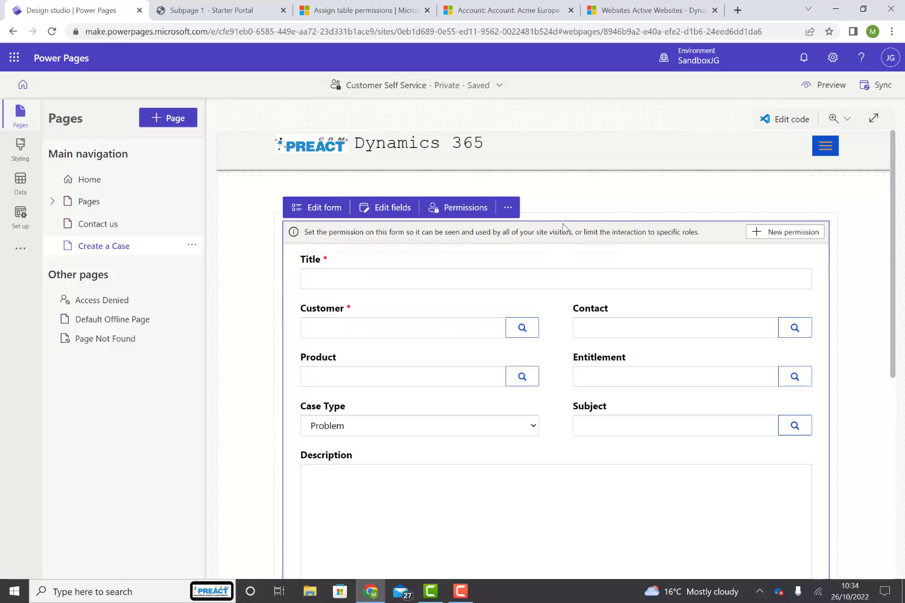
- Open the site preview options to preview the Create a Case page on desktop
{"action": "left_click", "coordinate": [526, 143]}
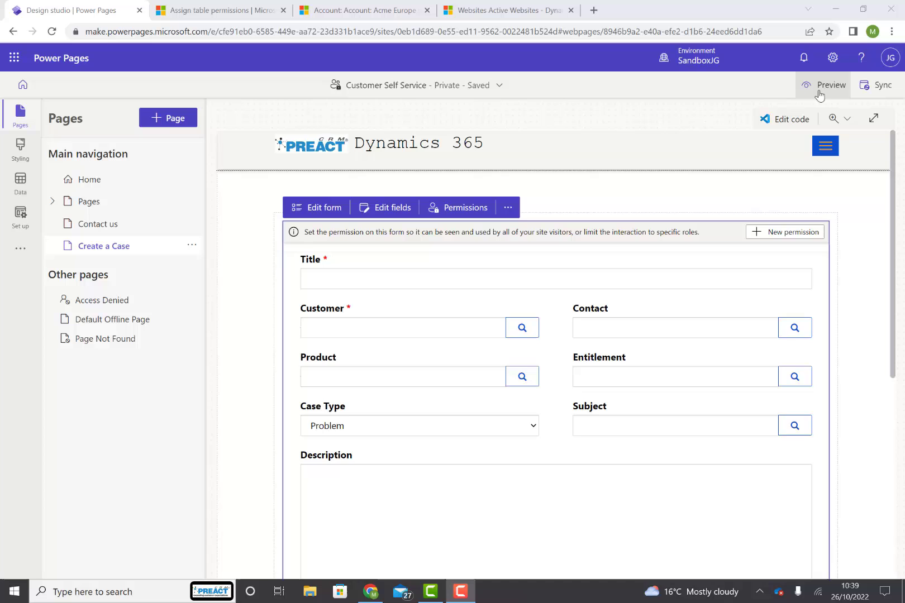
{"action": "left_click", "coordinate": [830, 85]}
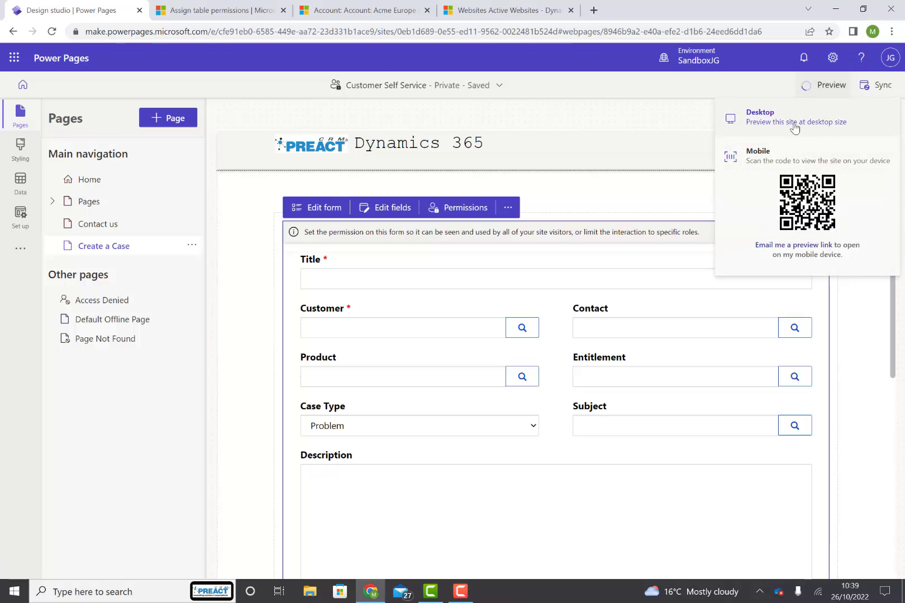
{"action": "mouse_move", "coordinate": [795, 121]}
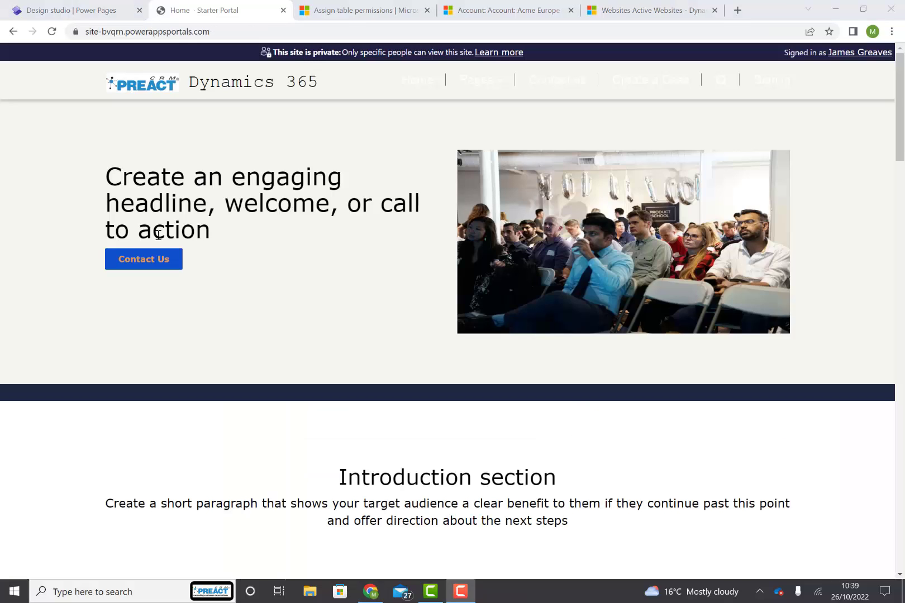
- Browse the preview's Contact us page and Pages > Subpage 1, then return to the design studio
{"action": "left_click", "coordinate": [143, 258]}
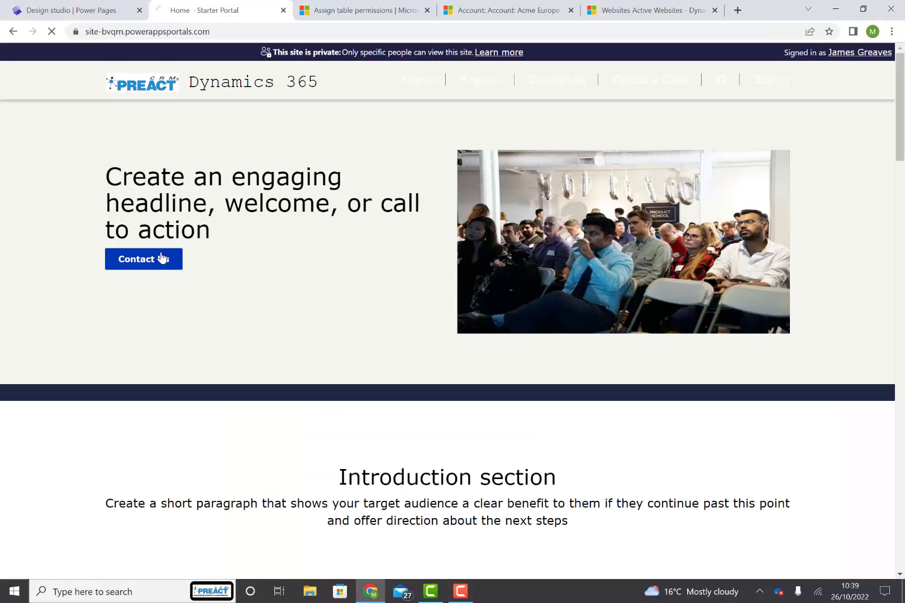
{"action": "left_click", "coordinate": [143, 259]}
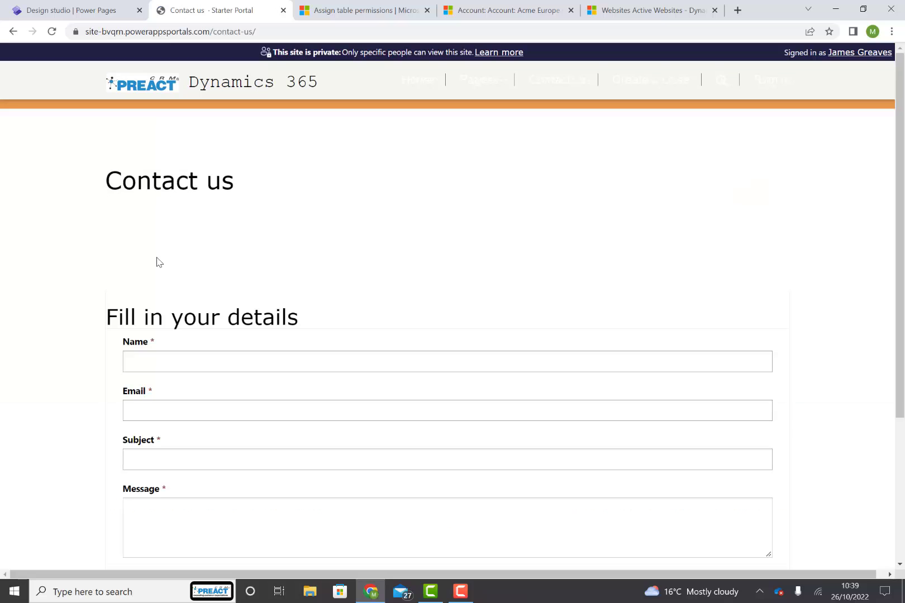
{"action": "mouse_move", "coordinate": [510, 124]}
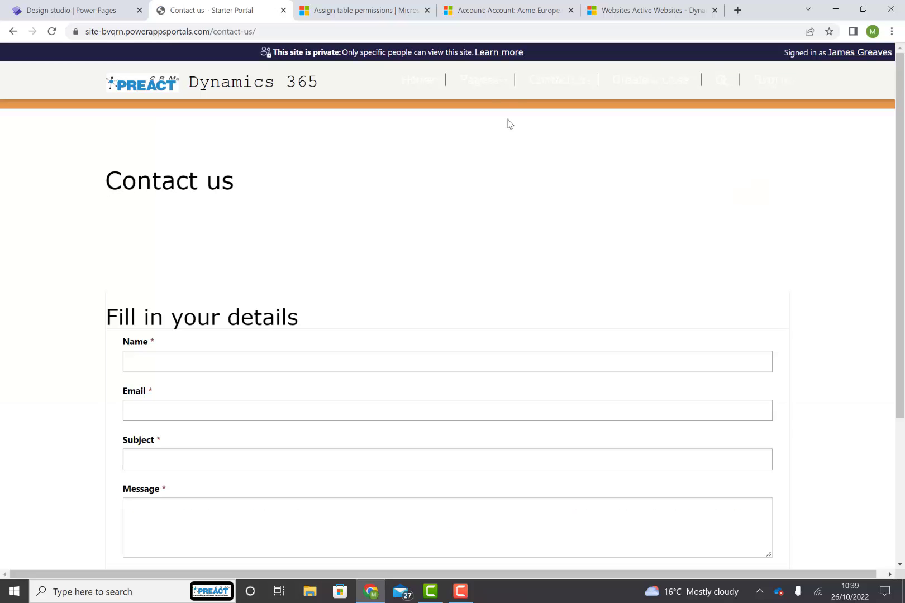
{"action": "left_click", "coordinate": [480, 80]}
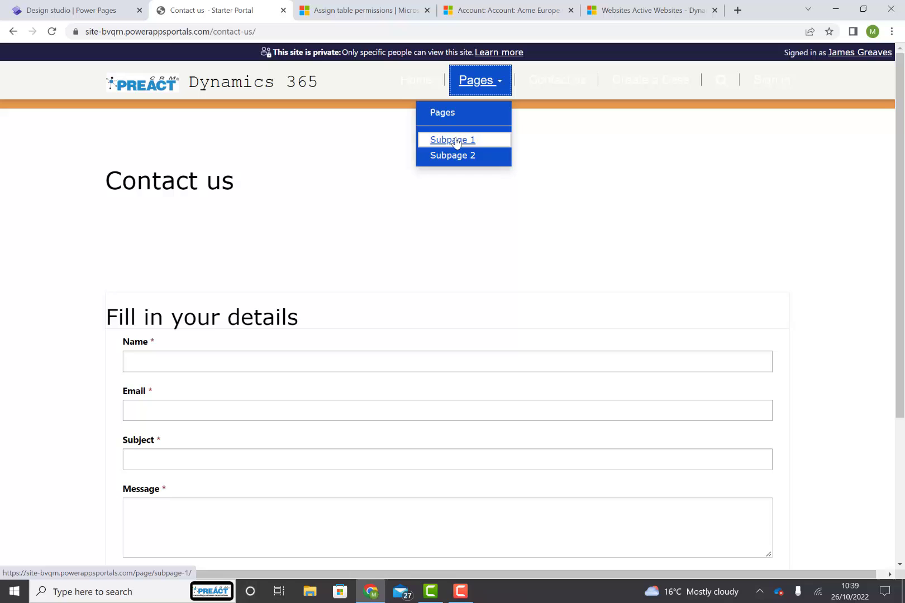
{"action": "left_click", "coordinate": [452, 139]}
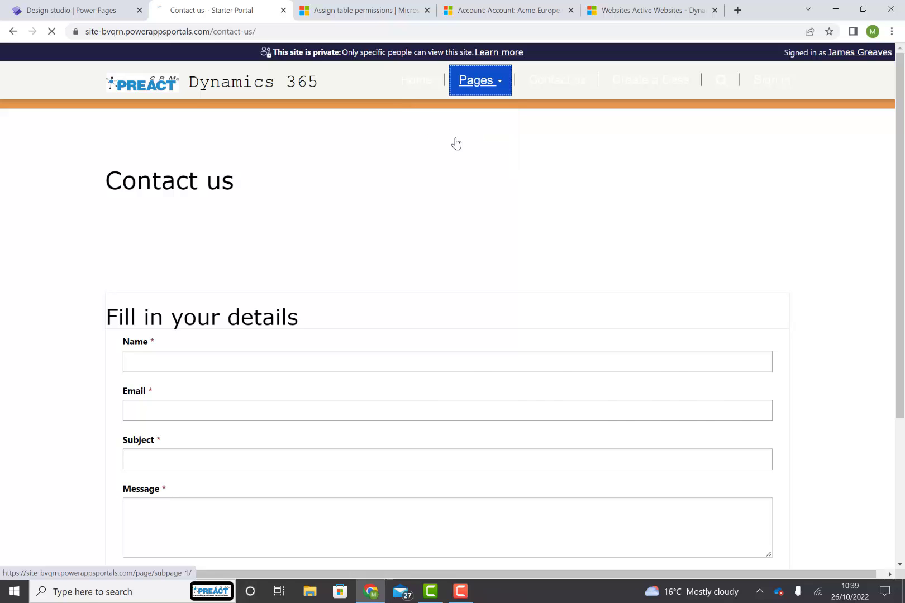
{"action": "left_click", "coordinate": [72, 11]}
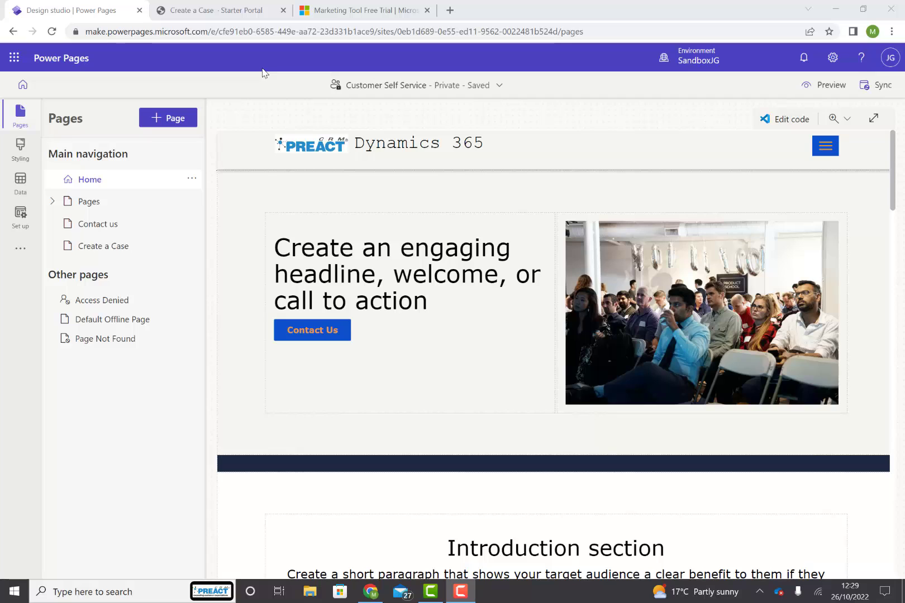
{"action": "mouse_move", "coordinate": [119, 237]}
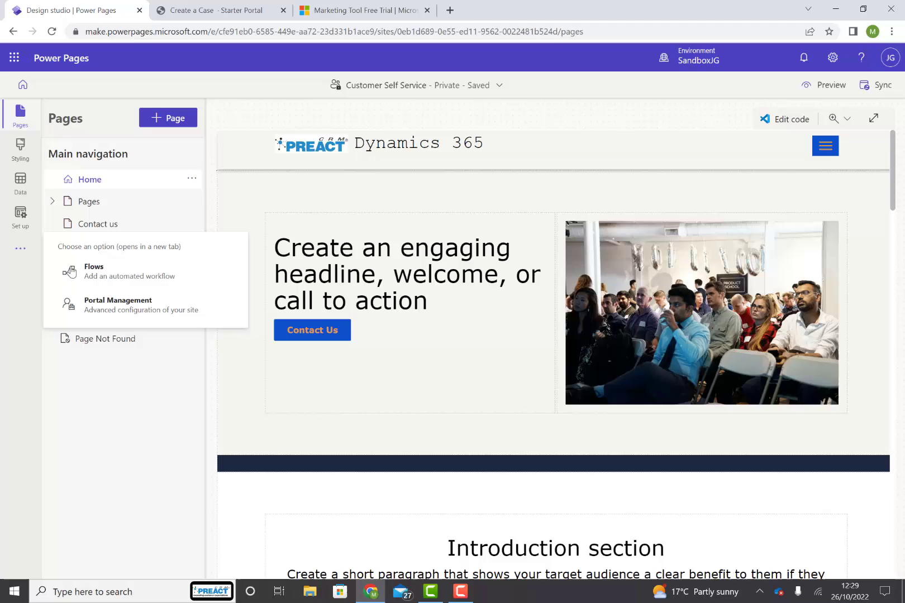
- Open the Customer Self Service site in Portal Management from the left rail
{"action": "left_click", "coordinate": [118, 304]}
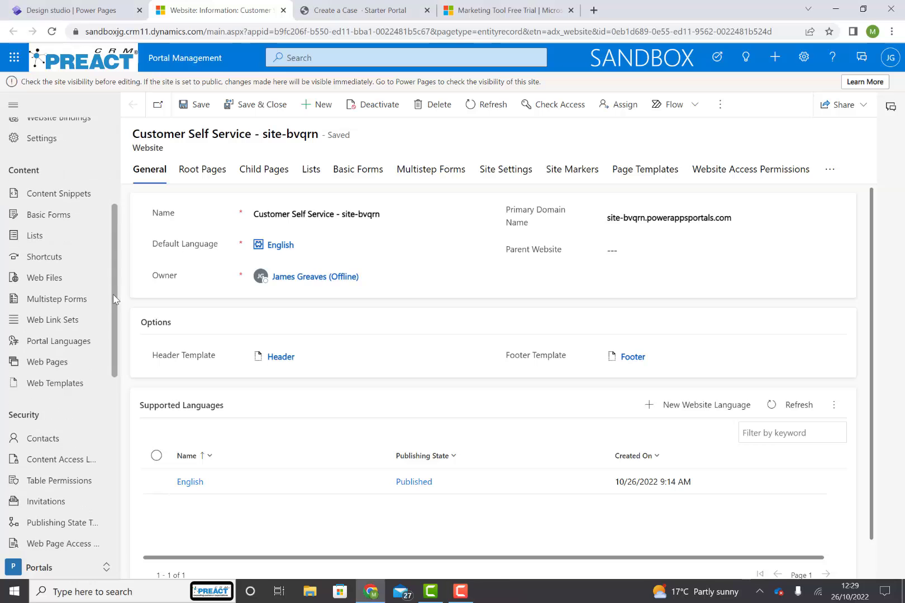
- List the 14 table permissions linked to site-bvqrn's Authenticated Users web role
{"action": "scroll", "scroll_direction": "down", "scroll_amount": 3}
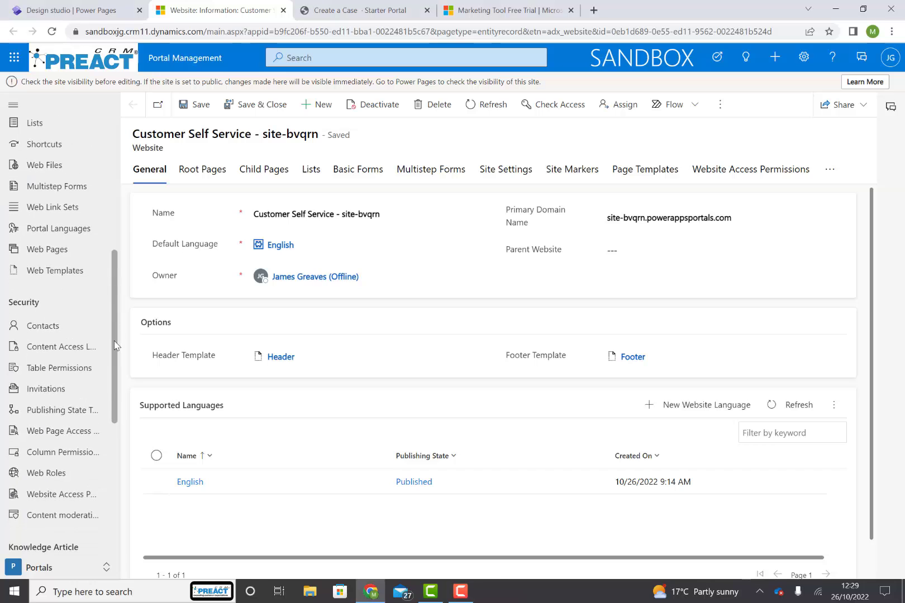
{"action": "scroll", "scroll_direction": "down", "scroll_amount": 3}
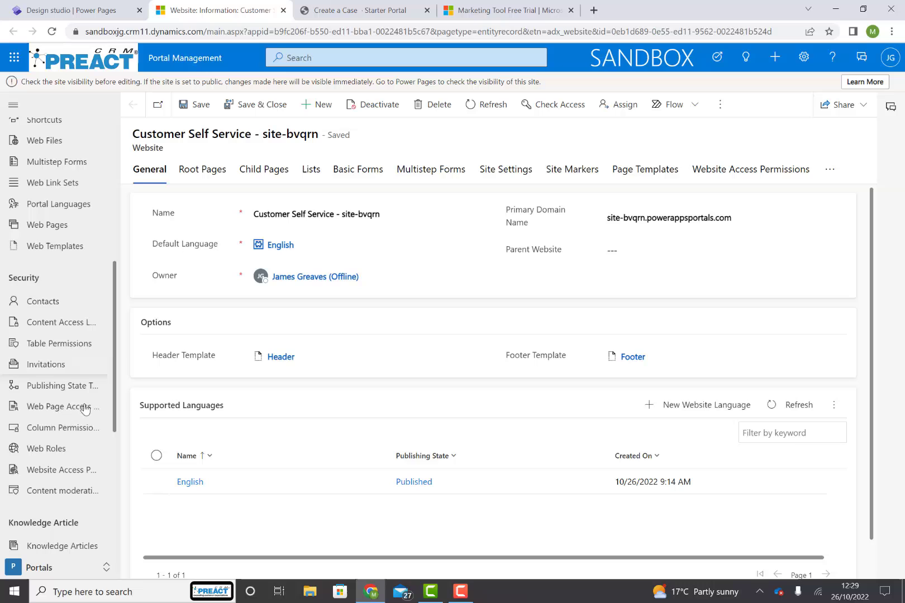
{"action": "left_click", "coordinate": [45, 449]}
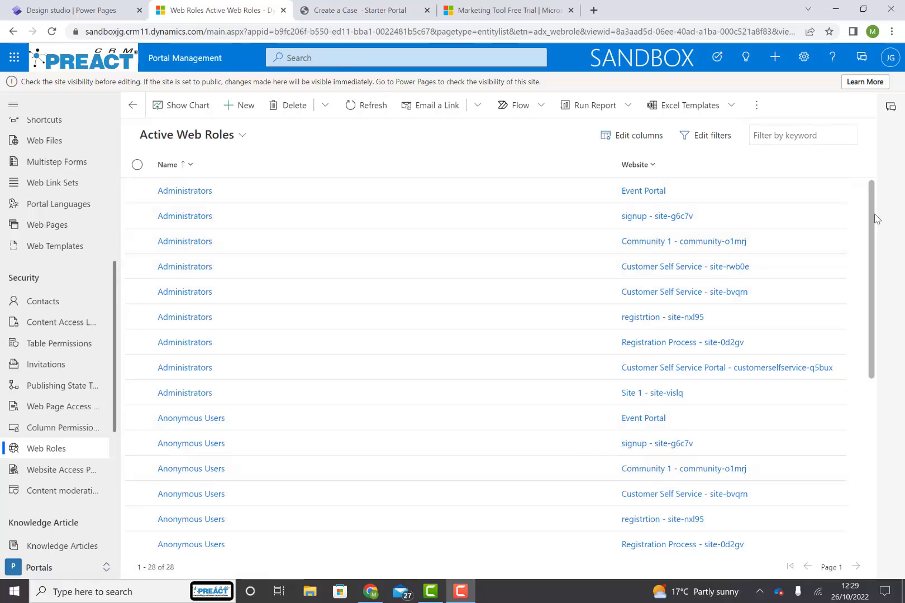
{"action": "scroll", "scroll_direction": "down", "scroll_amount": 3}
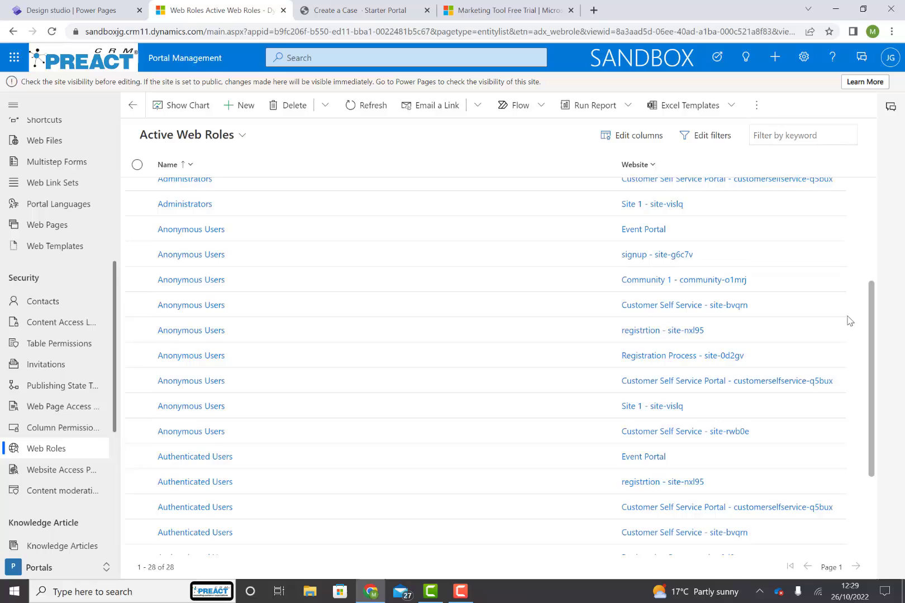
{"action": "left_click", "coordinate": [195, 532]}
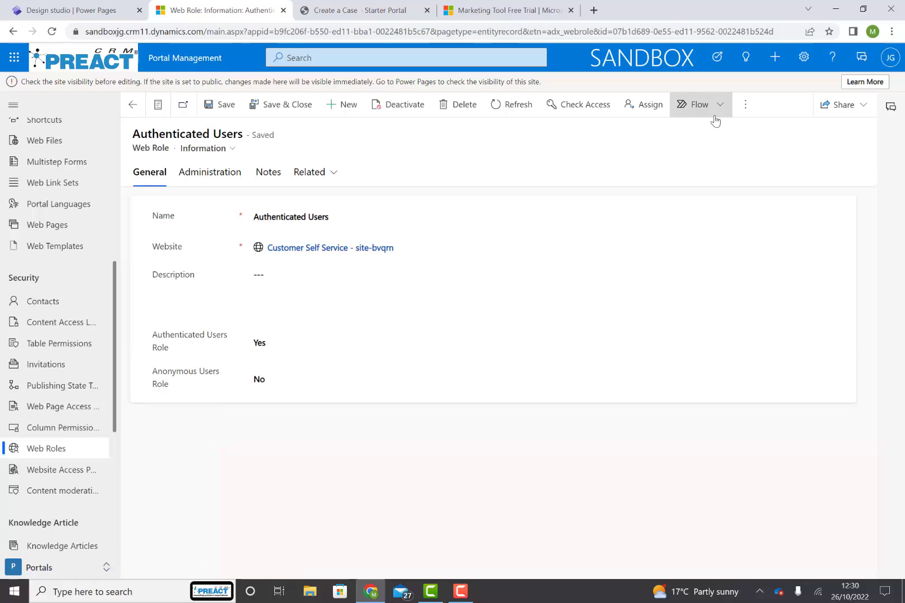
{"action": "left_click", "coordinate": [313, 172]}
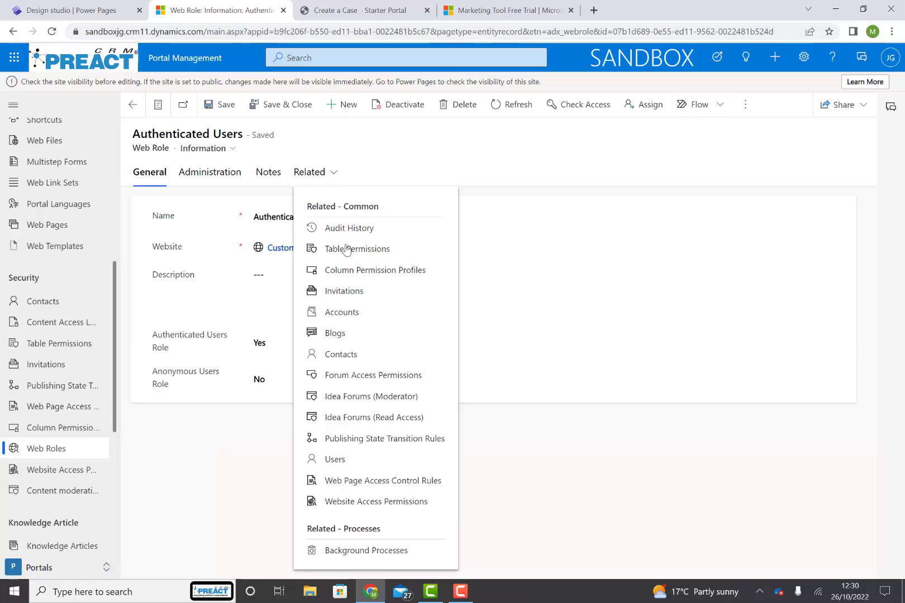
{"action": "left_click", "coordinate": [359, 248]}
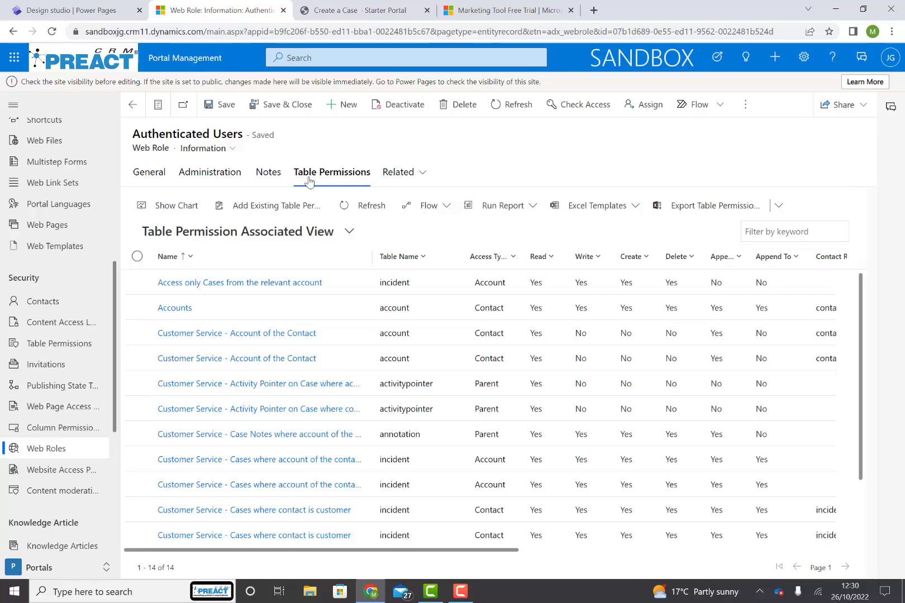
{"action": "mouse_move", "coordinate": [270, 166]}
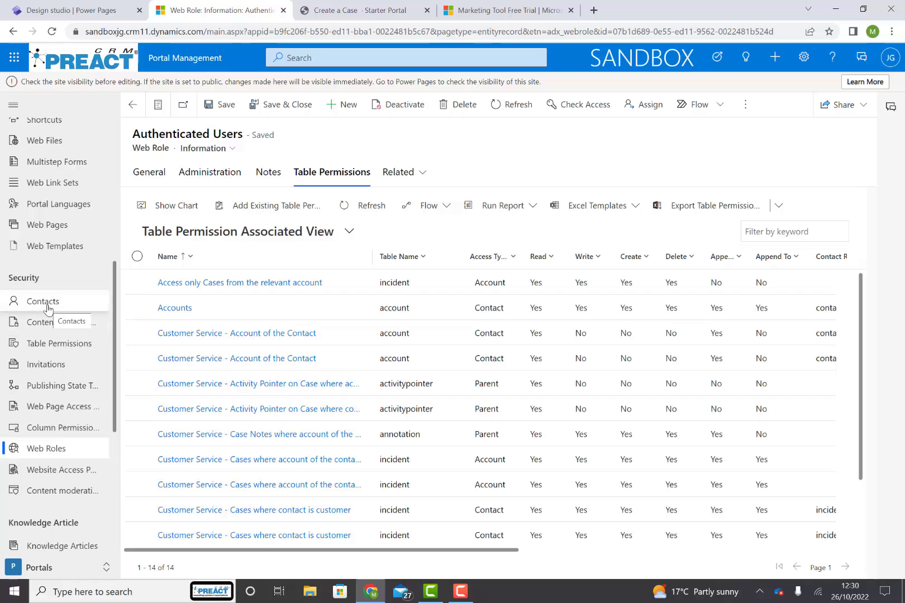
{"action": "left_click", "coordinate": [43, 301]}
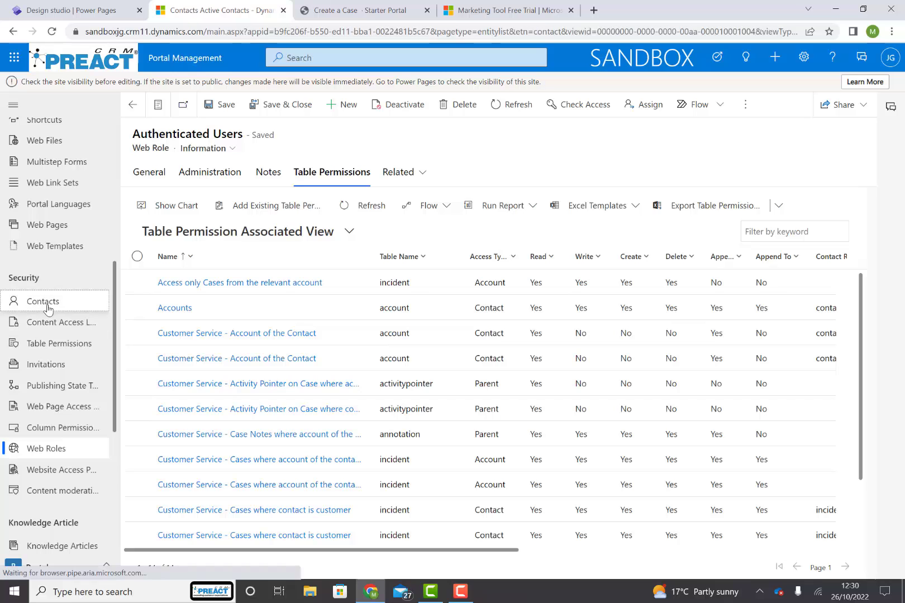
- Open James Greaves's Acme Europe GMBH contact and review his web authentication and web roles
{"action": "left_click", "coordinate": [41, 300]}
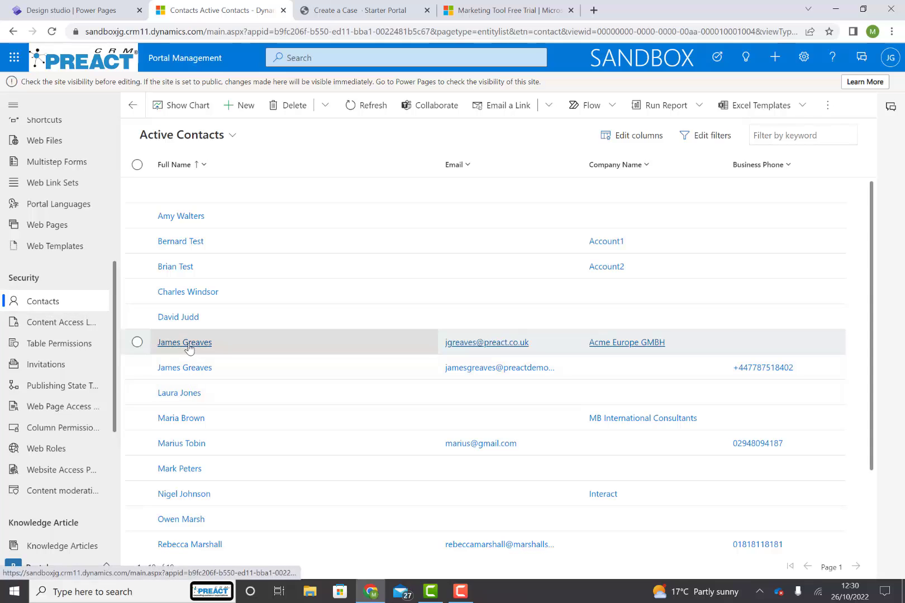
{"action": "left_click", "coordinate": [185, 342]}
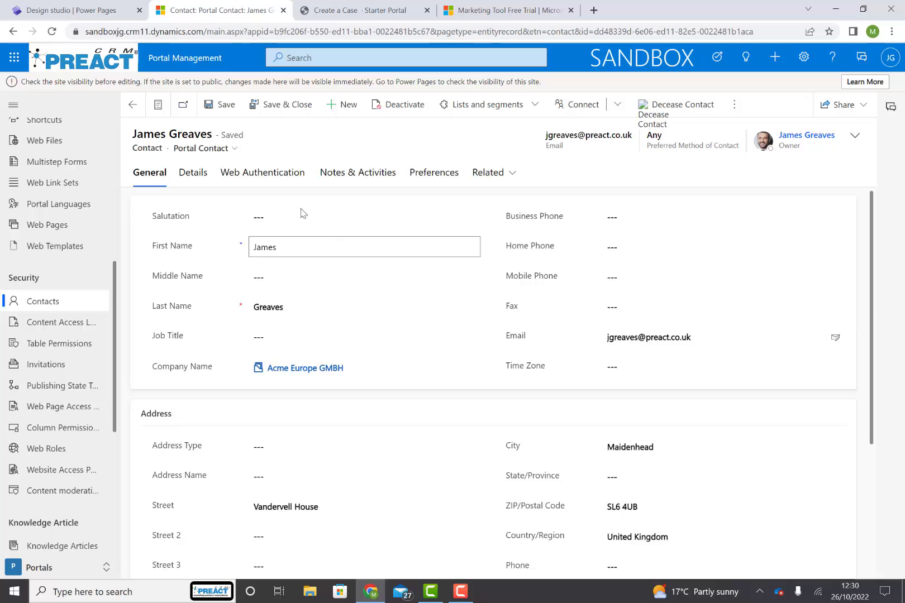
{"action": "left_click", "coordinate": [263, 172]}
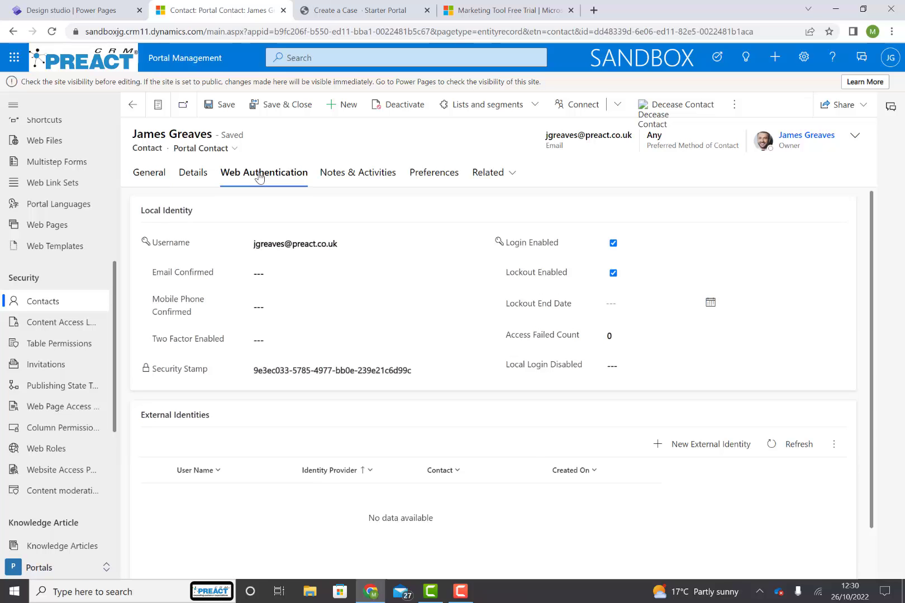
{"action": "left_click", "coordinate": [193, 172]}
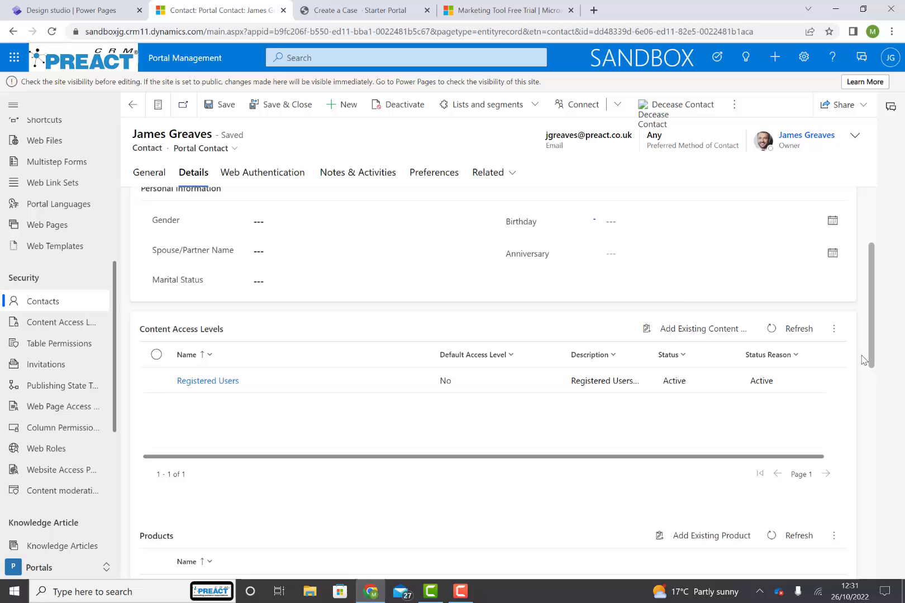
{"action": "scroll", "scroll_direction": "down", "scroll_amount": 3}
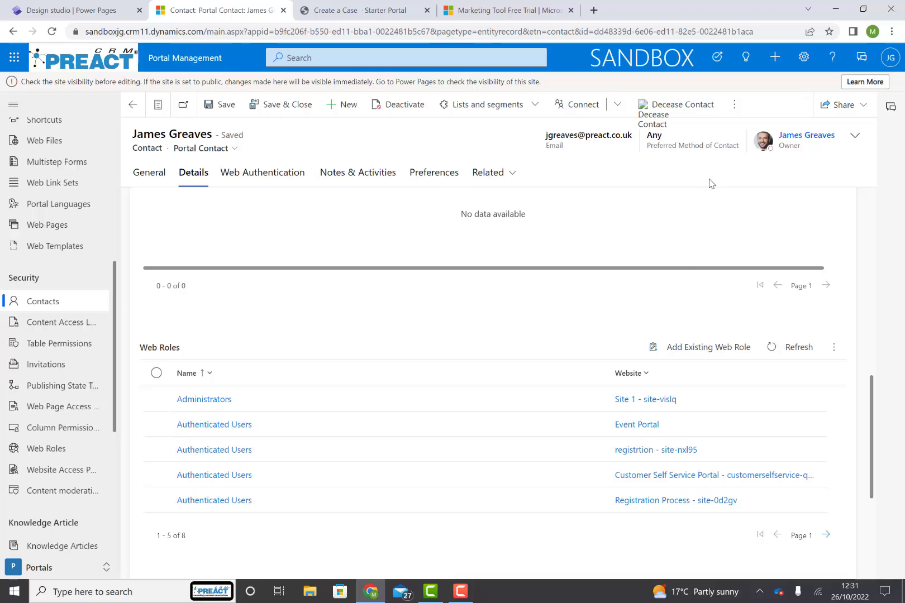
{"action": "left_click", "coordinate": [733, 105]}
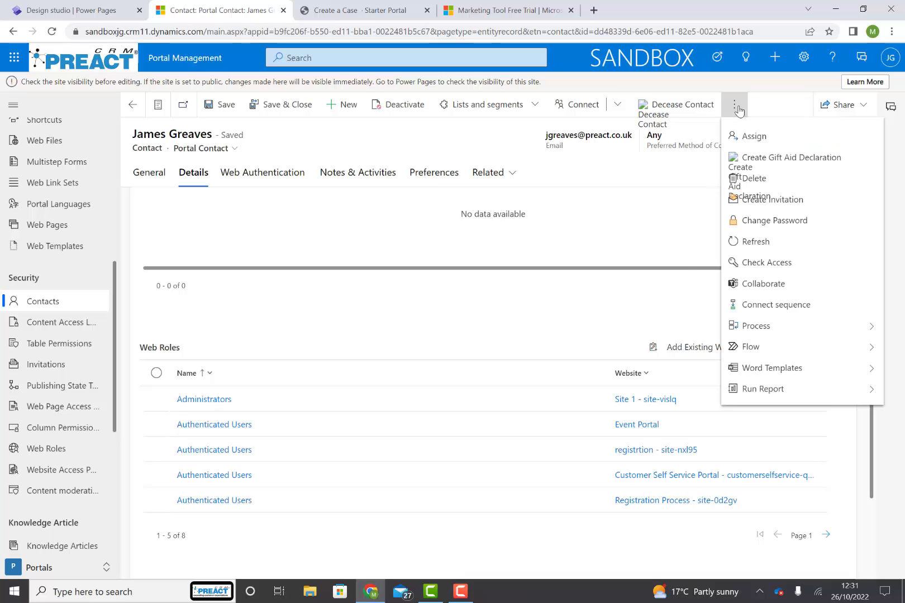
{"action": "mouse_move", "coordinate": [773, 199]}
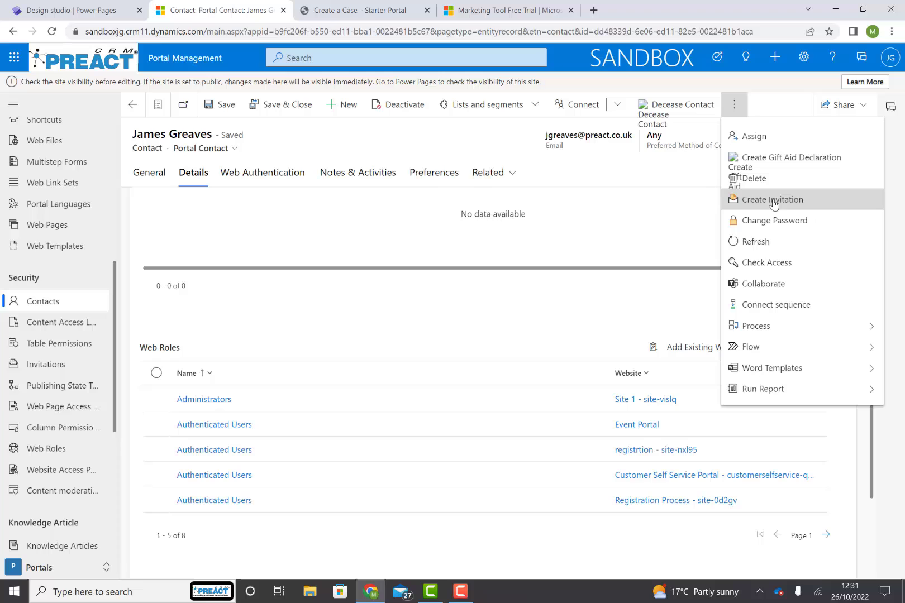
{"action": "left_click", "coordinate": [772, 199]}
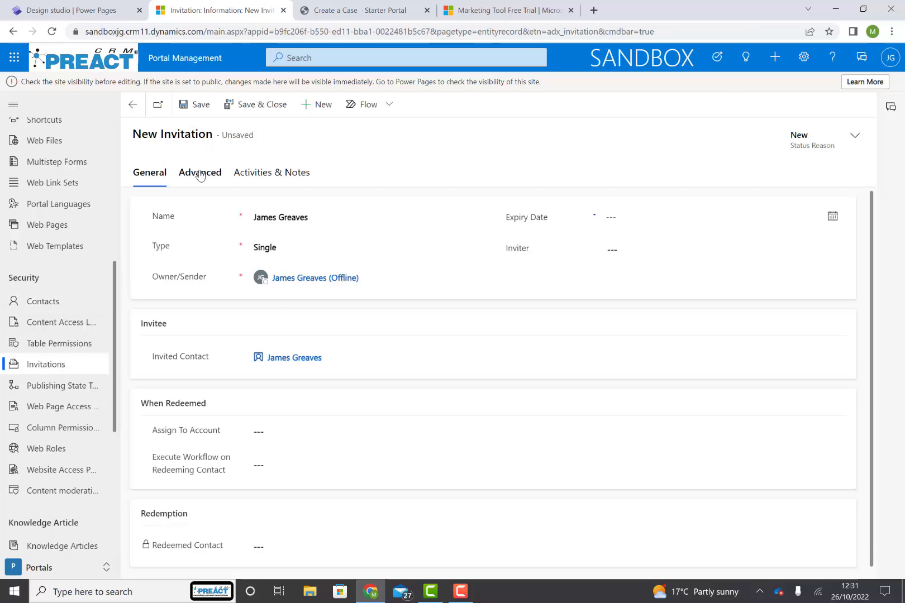
{"action": "left_click", "coordinate": [199, 172]}
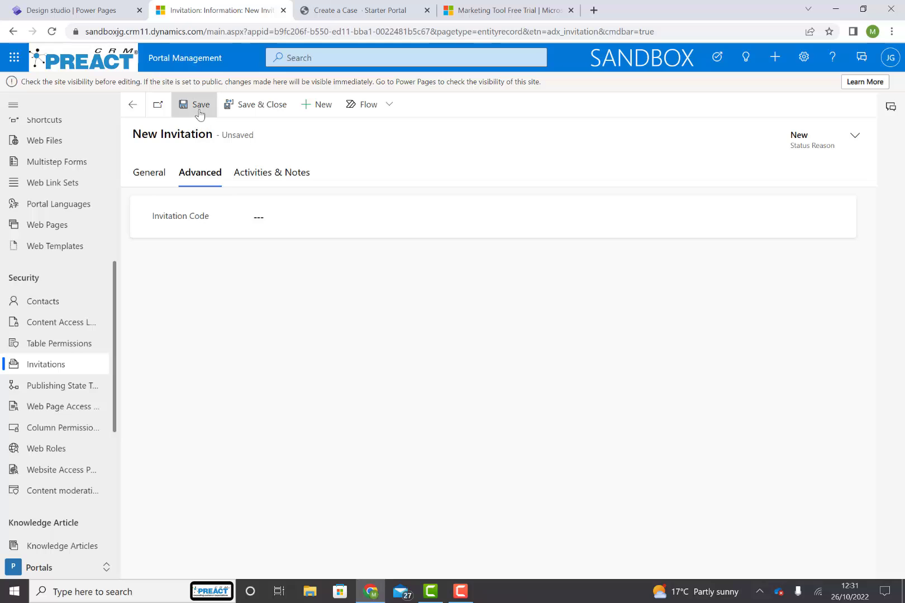
{"action": "left_click", "coordinate": [200, 105]}
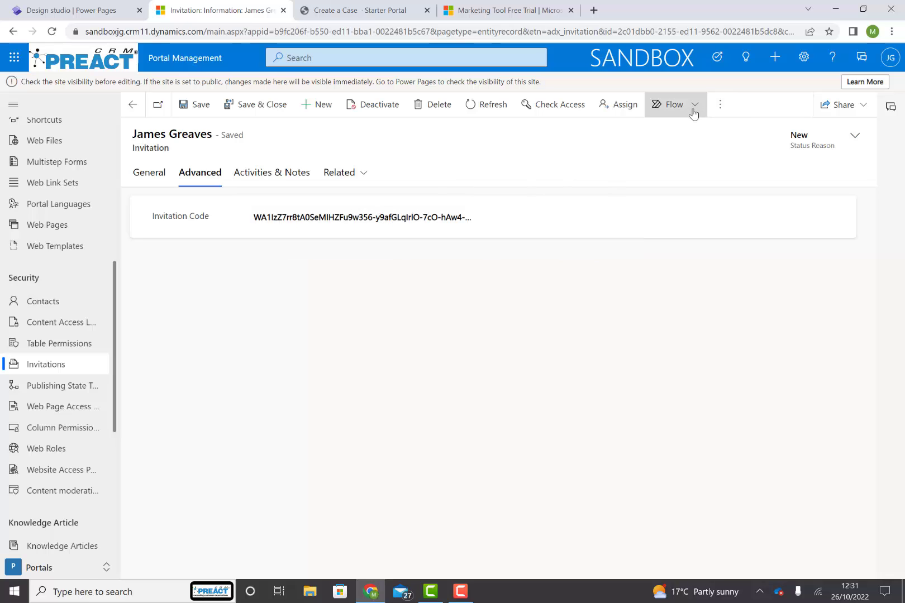
{"action": "left_click", "coordinate": [695, 105]}
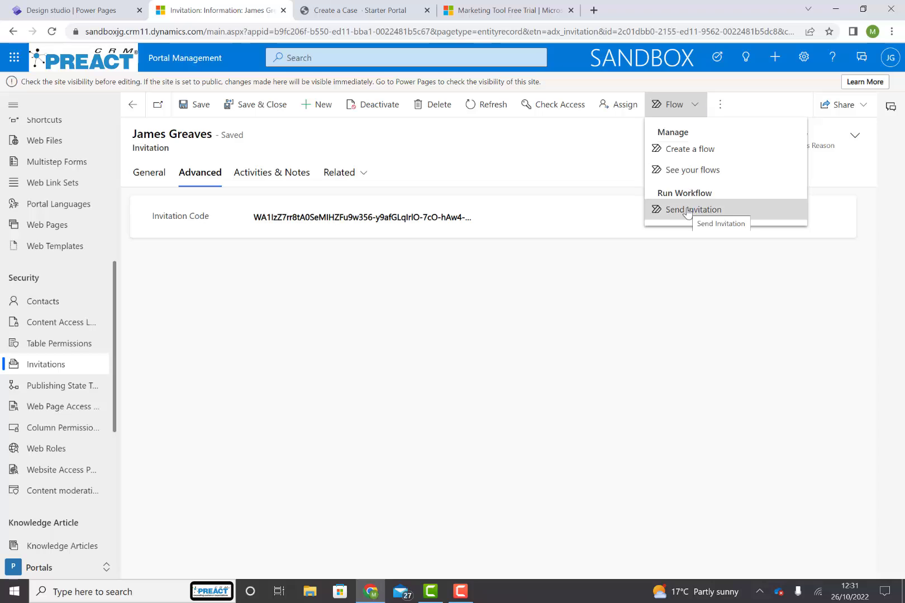
{"action": "left_click", "coordinate": [687, 209]}
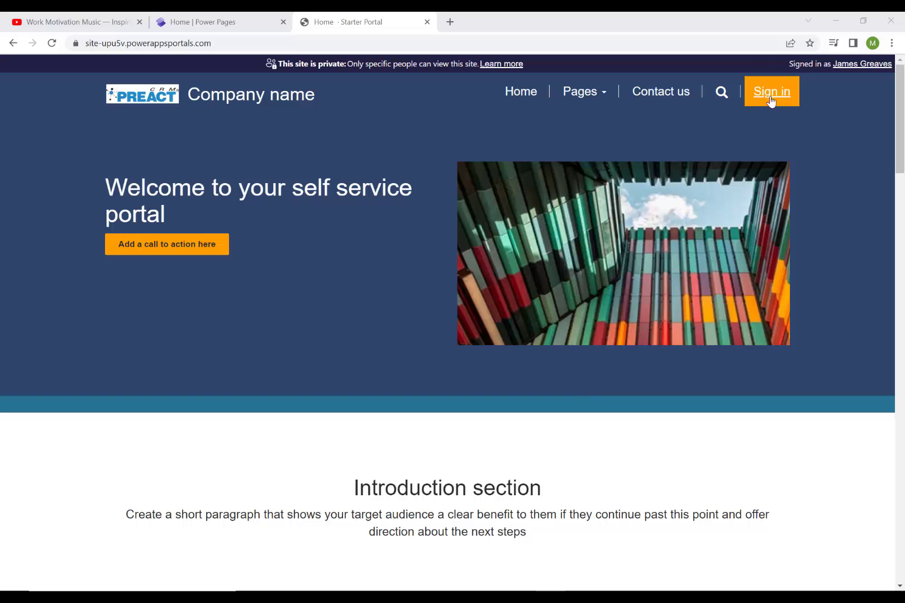
- Go to the portal sign-in page, view Redeem invitation, then sign in with Azure AD
{"action": "left_click", "coordinate": [772, 91]}
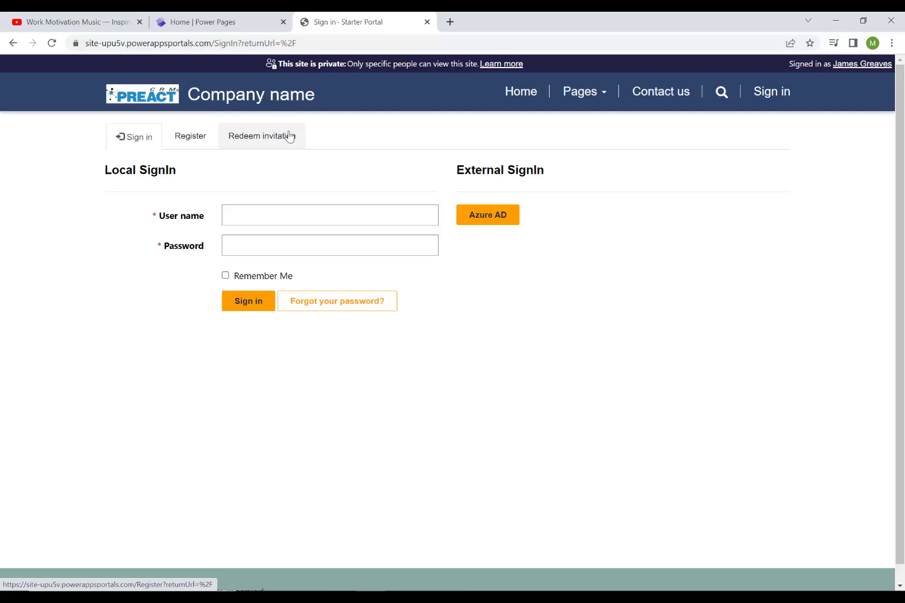
{"action": "left_click", "coordinate": [261, 137]}
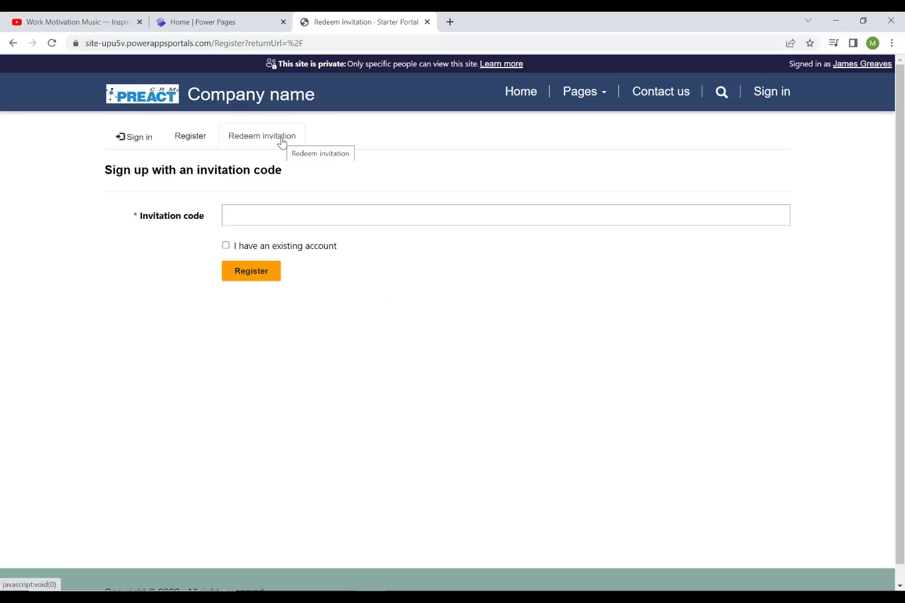
{"action": "mouse_move", "coordinate": [137, 137]}
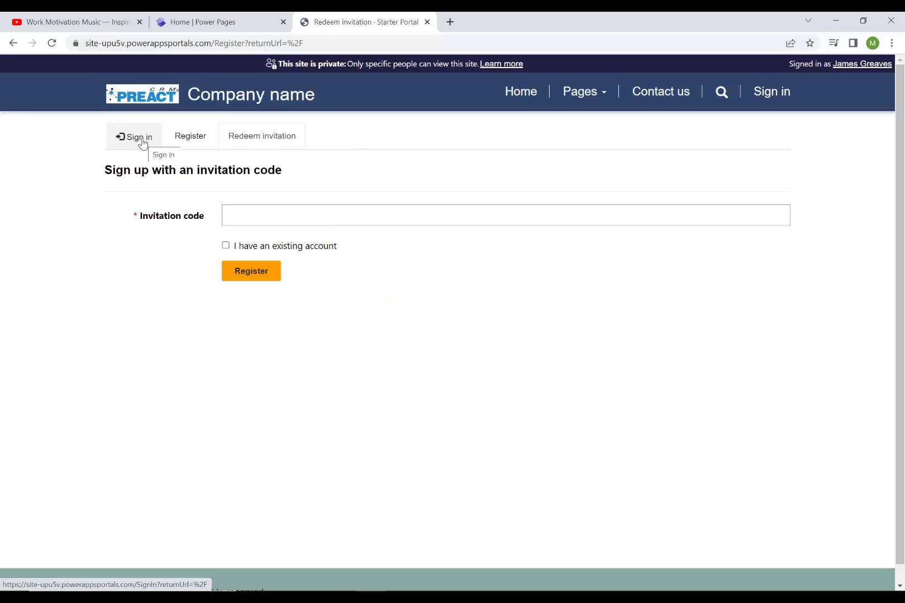
{"action": "left_click", "coordinate": [134, 137]}
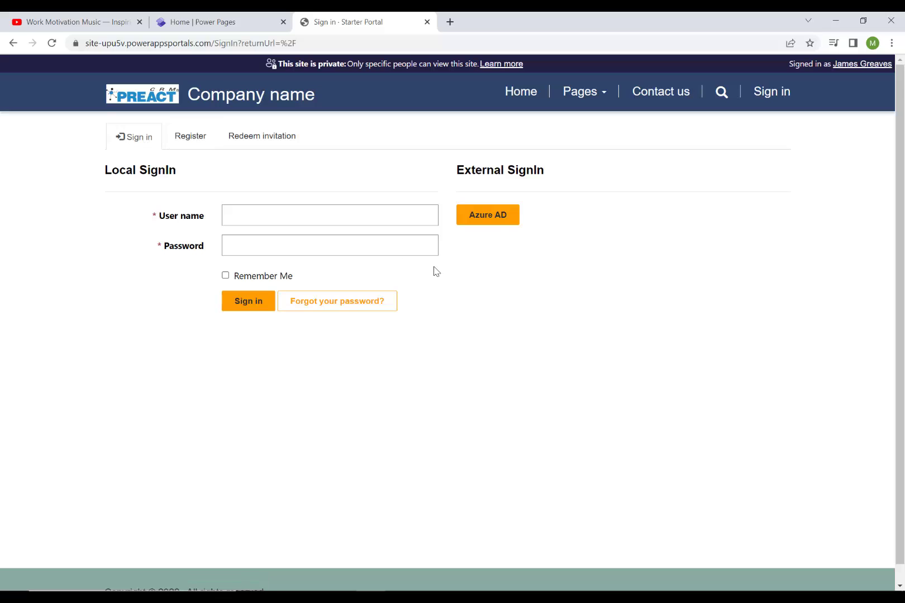
{"action": "mouse_move", "coordinate": [487, 219]}
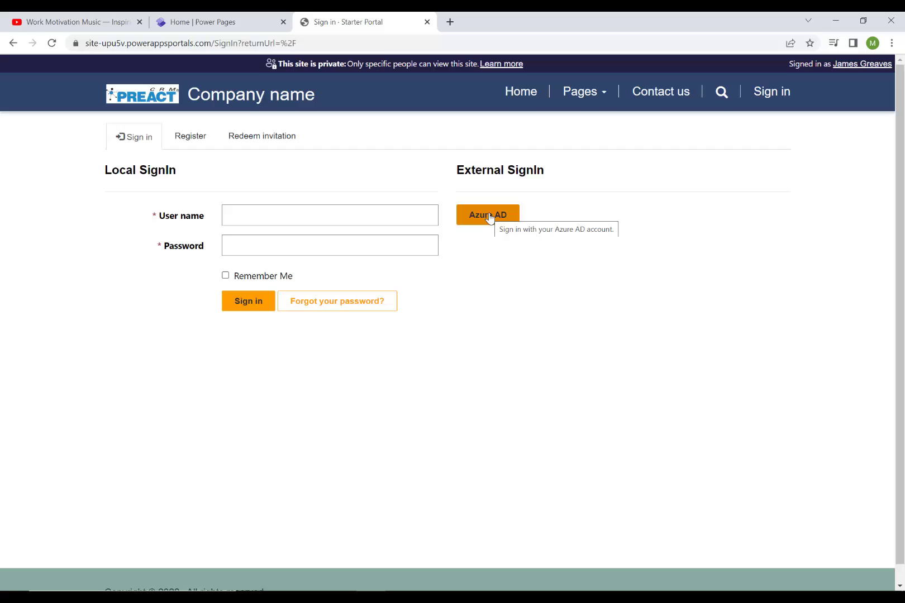
{"action": "left_click", "coordinate": [488, 214]}
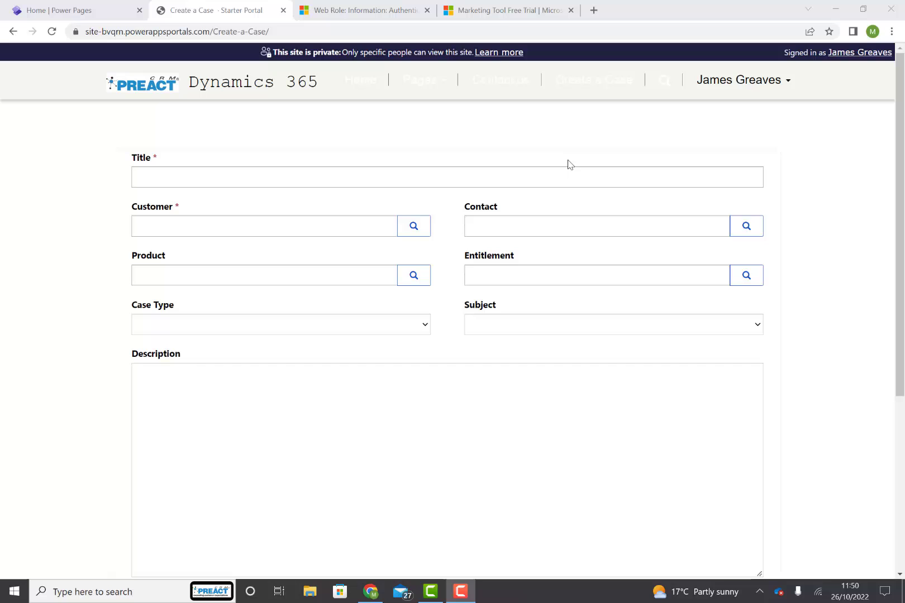
{"action": "mouse_move", "coordinate": [514, 129]}
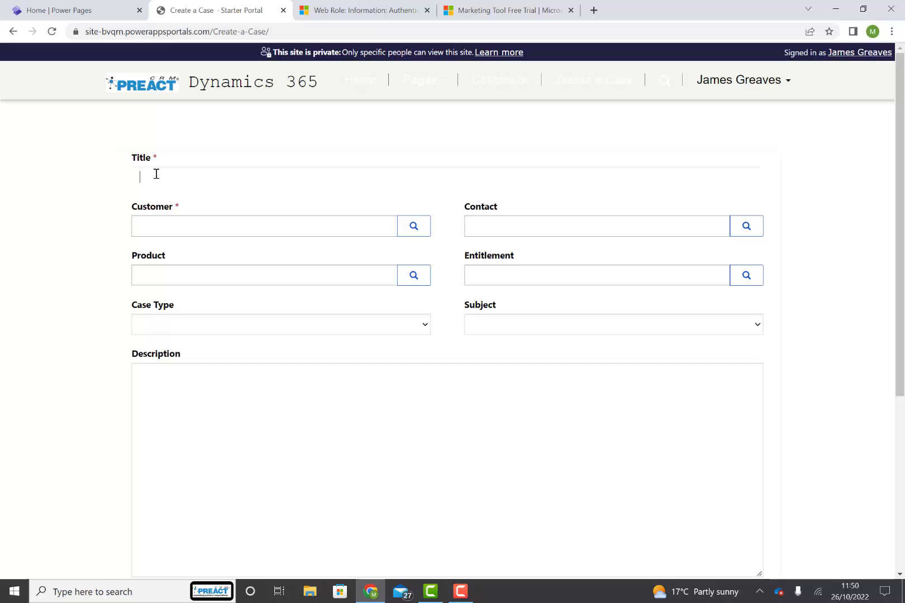
- Enter case 'No longer functioning' for Acme Europe GMBH with type Problem and subject Products
{"action": "type", "text": "No longer functioning"}
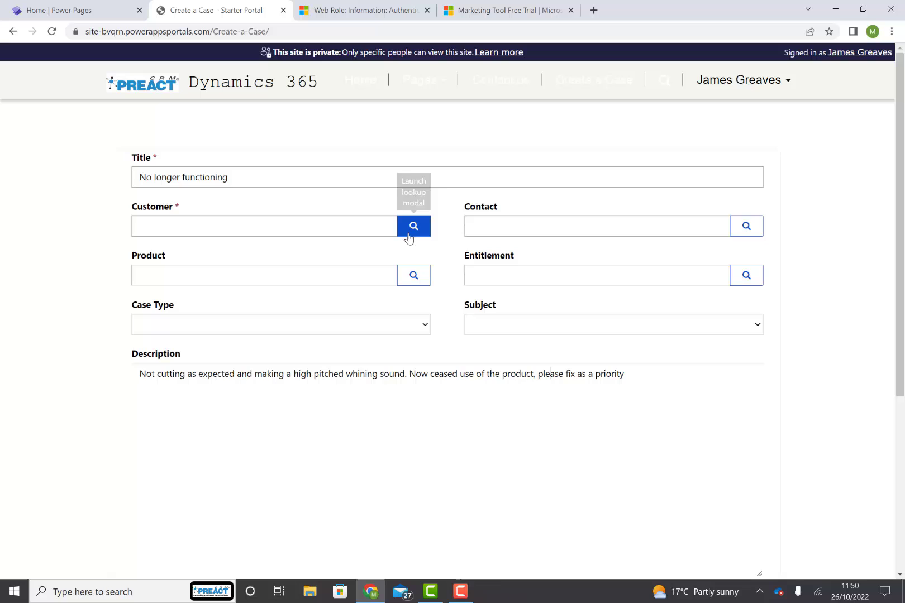
{"action": "left_click", "coordinate": [413, 226]}
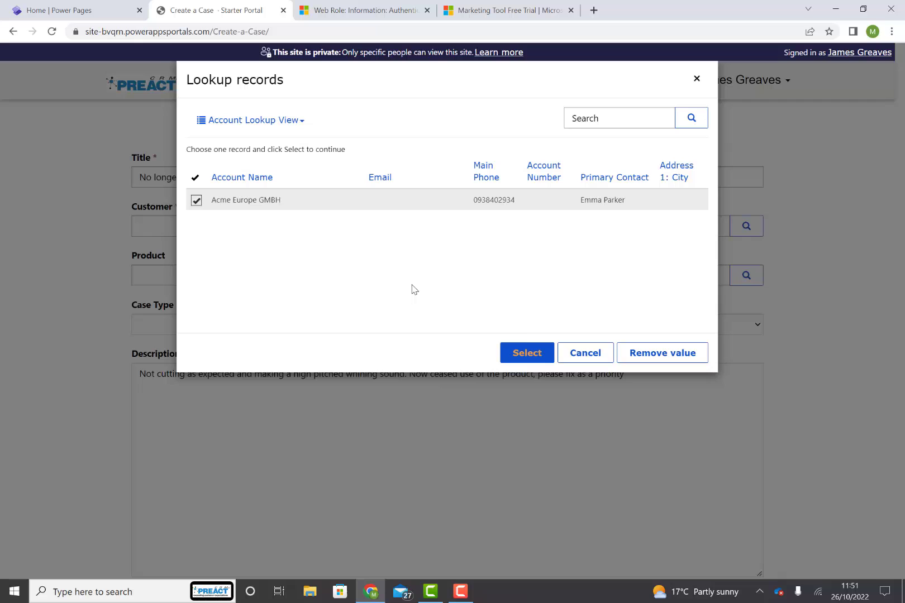
{"action": "left_click", "coordinate": [526, 352]}
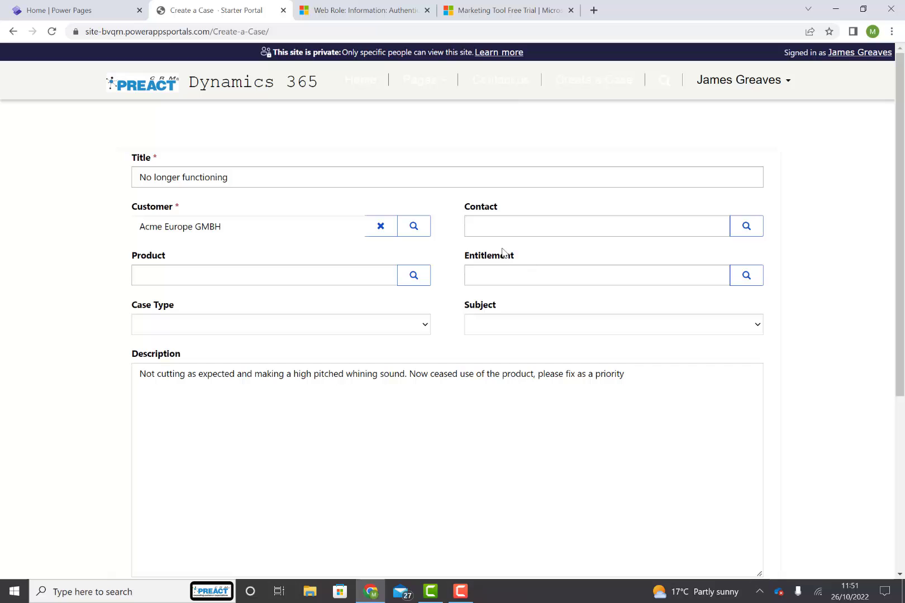
{"action": "left_click", "coordinate": [597, 226]}
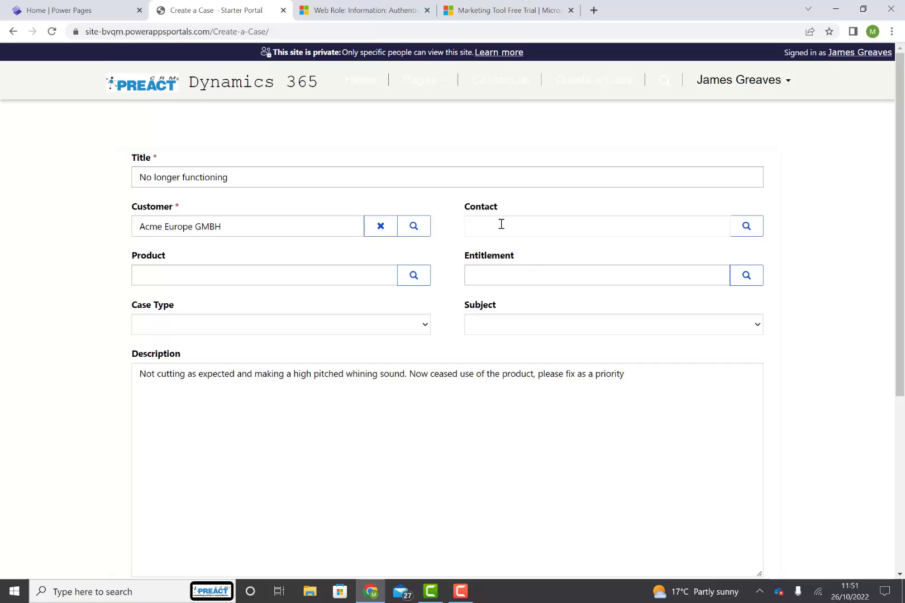
{"action": "mouse_move", "coordinate": [413, 275]}
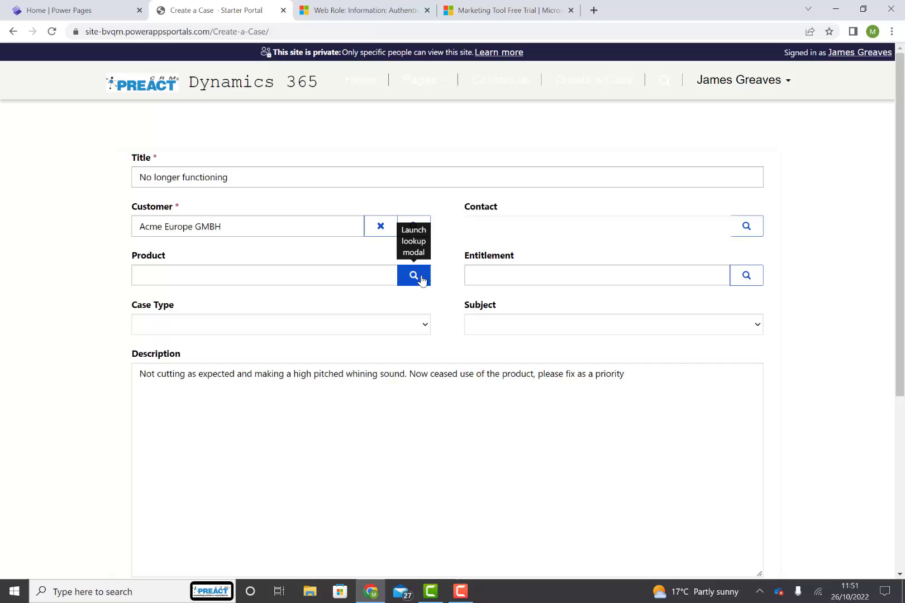
{"action": "left_click", "coordinate": [280, 324]}
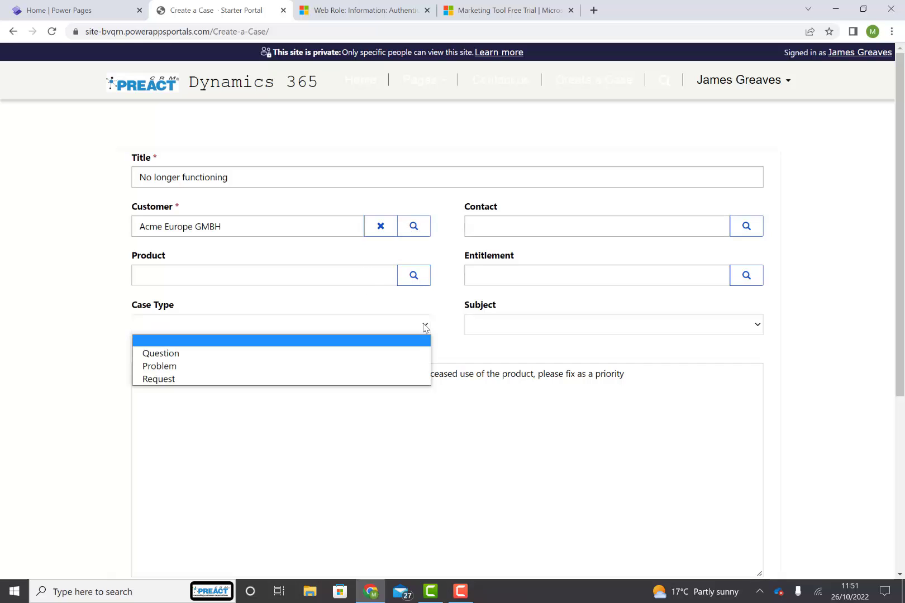
{"action": "left_click", "coordinate": [612, 324]}
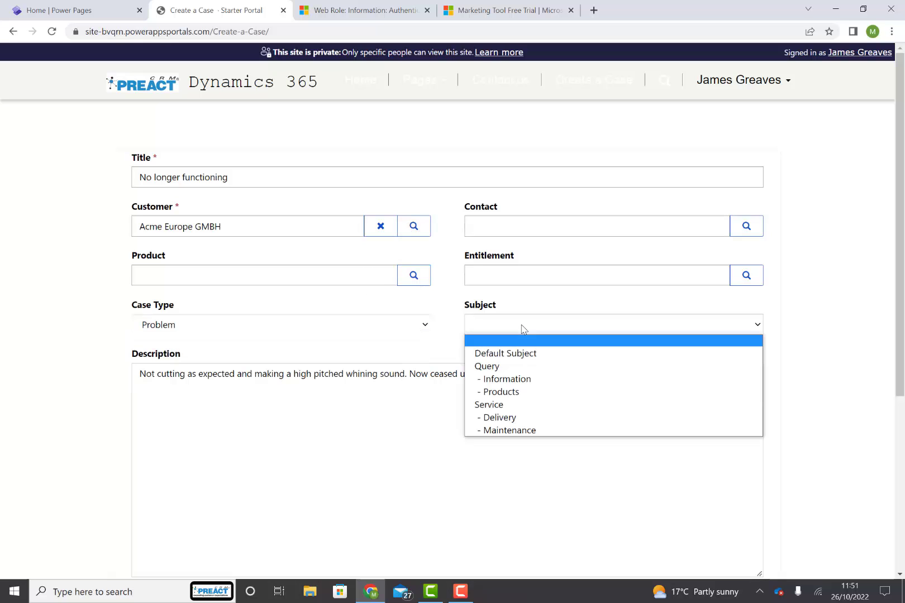
{"action": "left_click", "coordinate": [500, 392]}
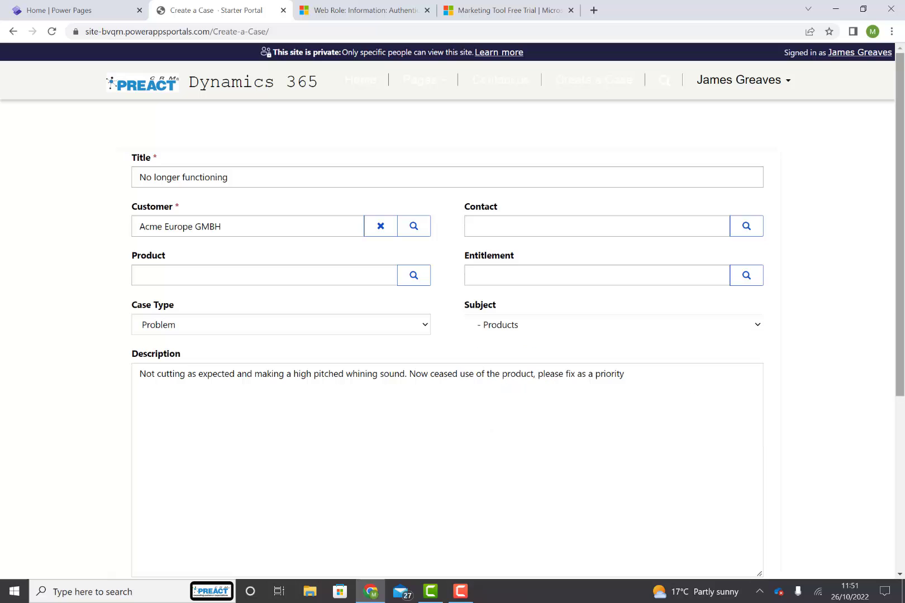
{"action": "scroll", "scroll_direction": "down", "scroll_amount": 3}
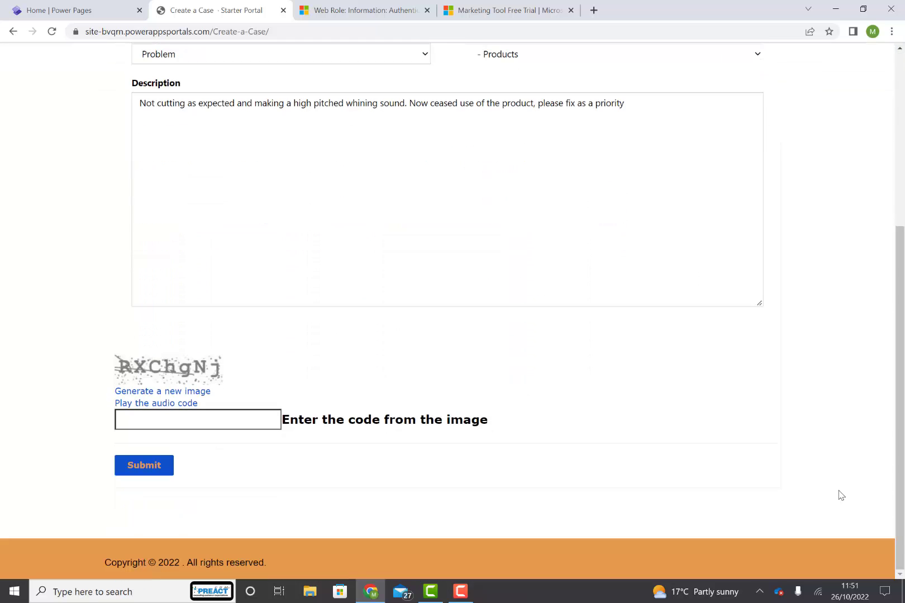
- Enter the captcha verification code and submit the 'No longer functioning' case
{"action": "left_click", "coordinate": [197, 420]}
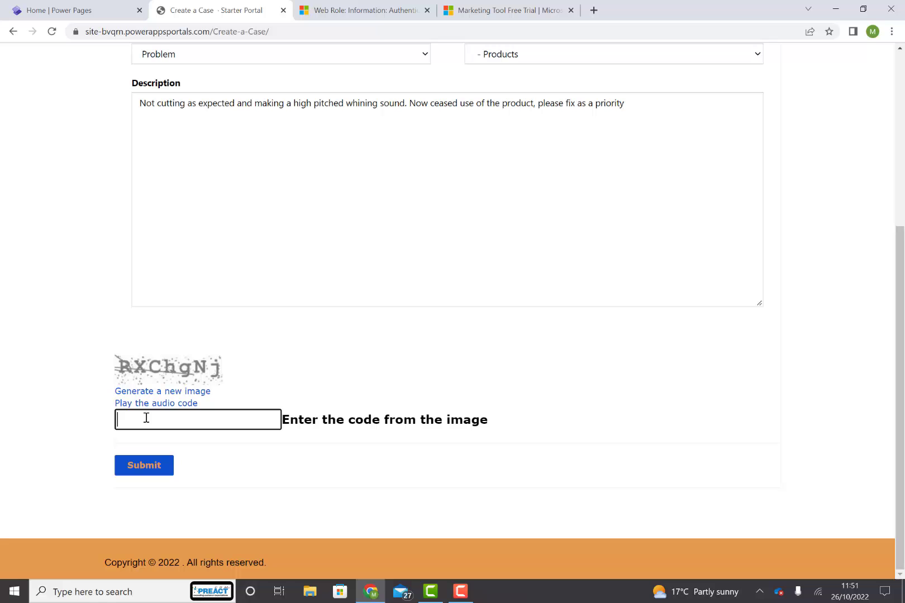
{"action": "left_click", "coordinate": [144, 465]}
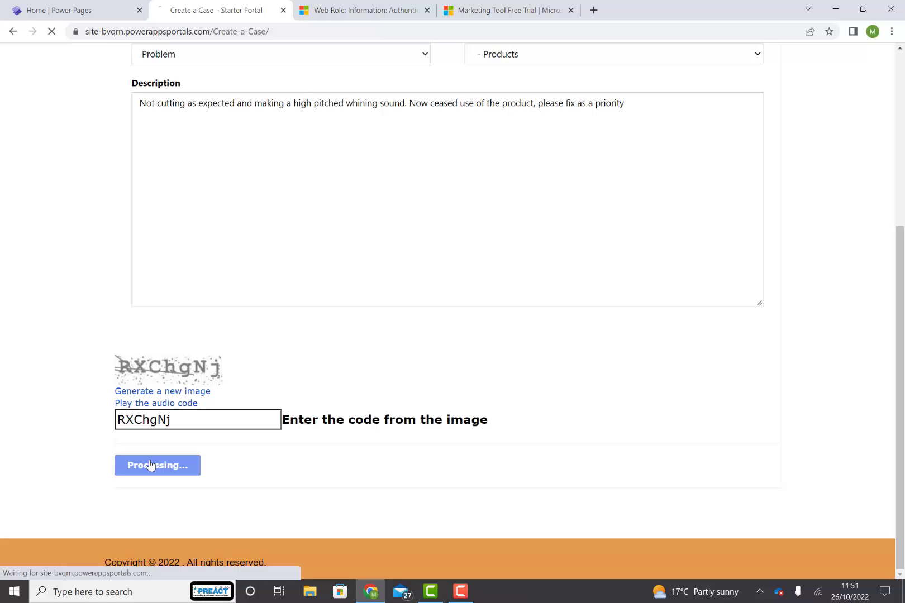
{"action": "left_click", "coordinate": [156, 465]}
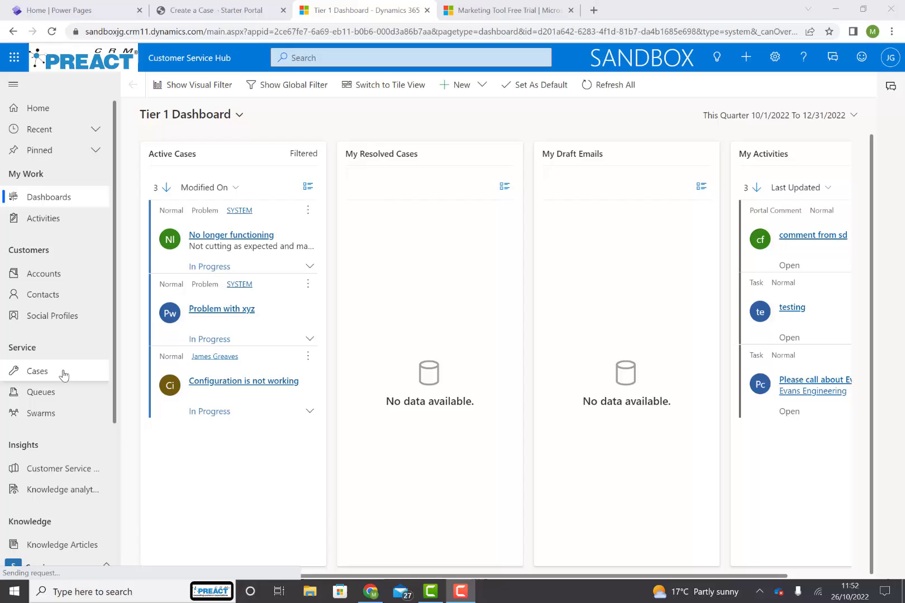
- Open the 'No longer functioning' case from Active Cases and check its subject and description
{"action": "left_click", "coordinate": [37, 371]}
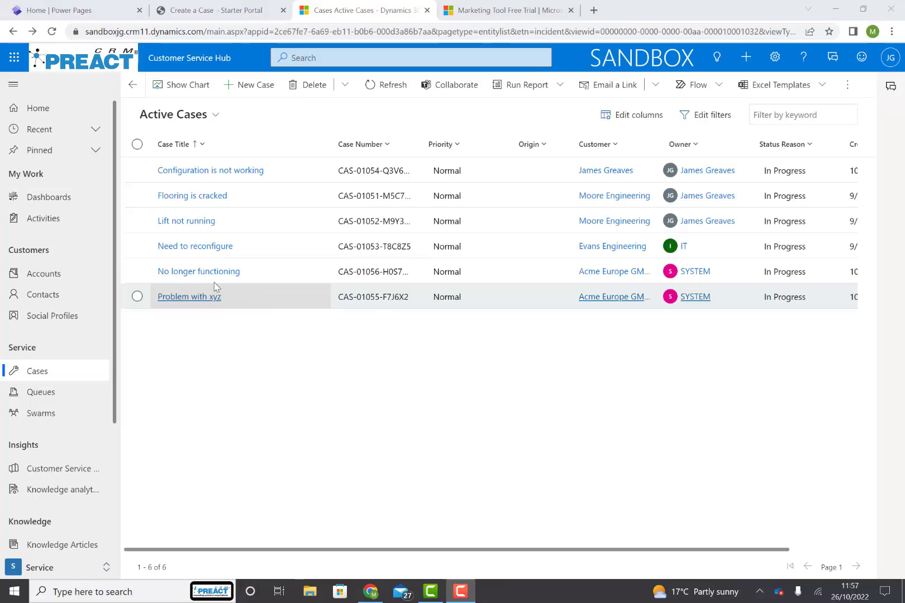
{"action": "mouse_move", "coordinate": [198, 271]}
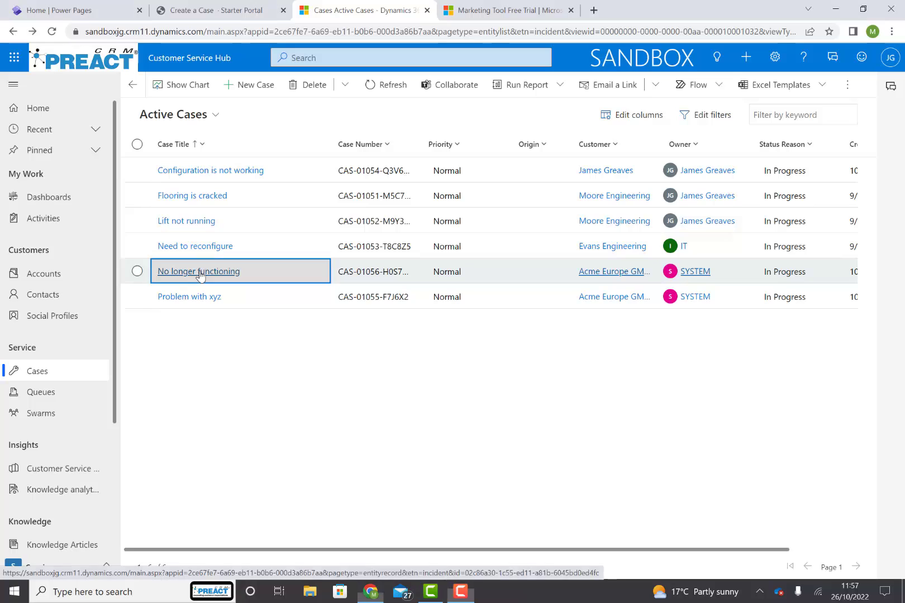
{"action": "left_click", "coordinate": [198, 272]}
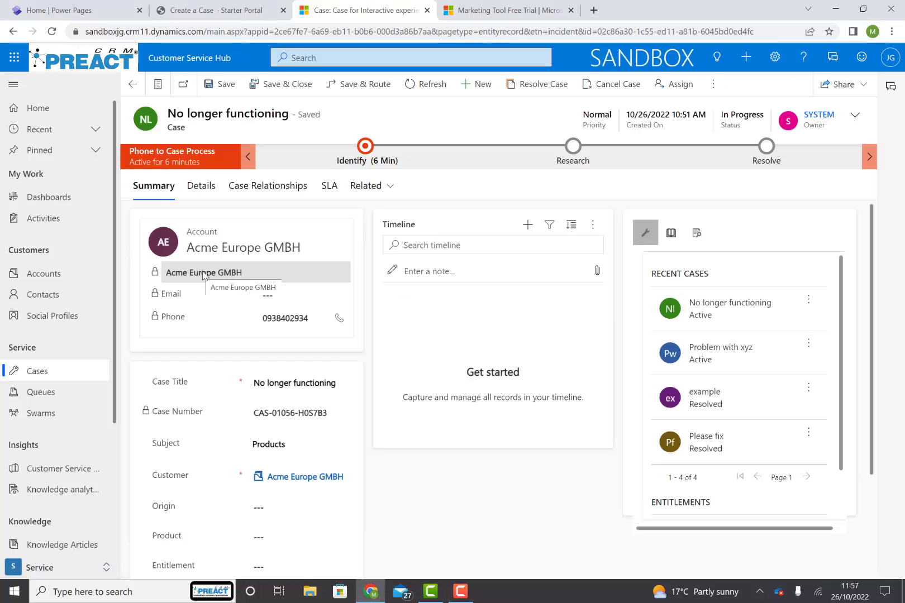
{"action": "left_click", "coordinate": [268, 444]}
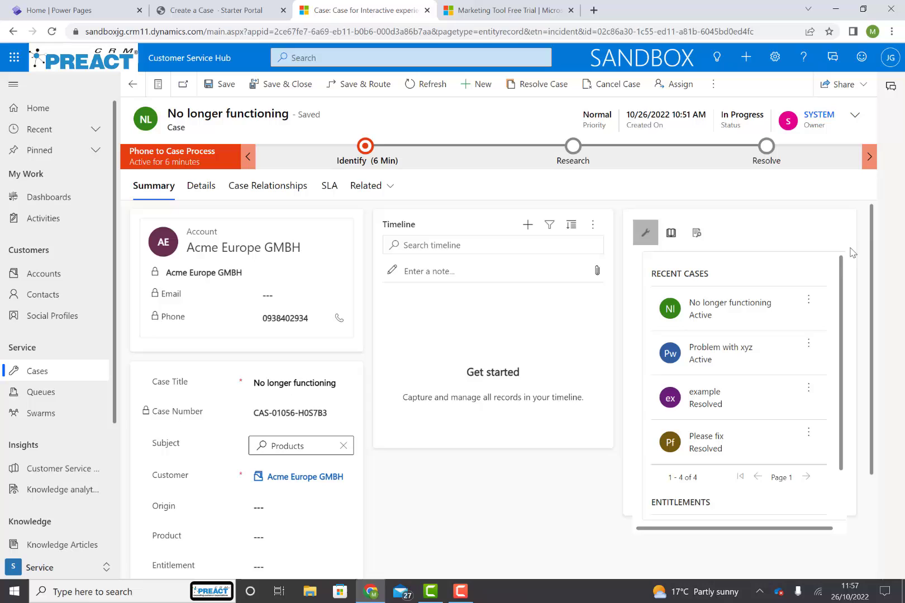
{"action": "scroll", "scroll_direction": "down", "scroll_amount": 3}
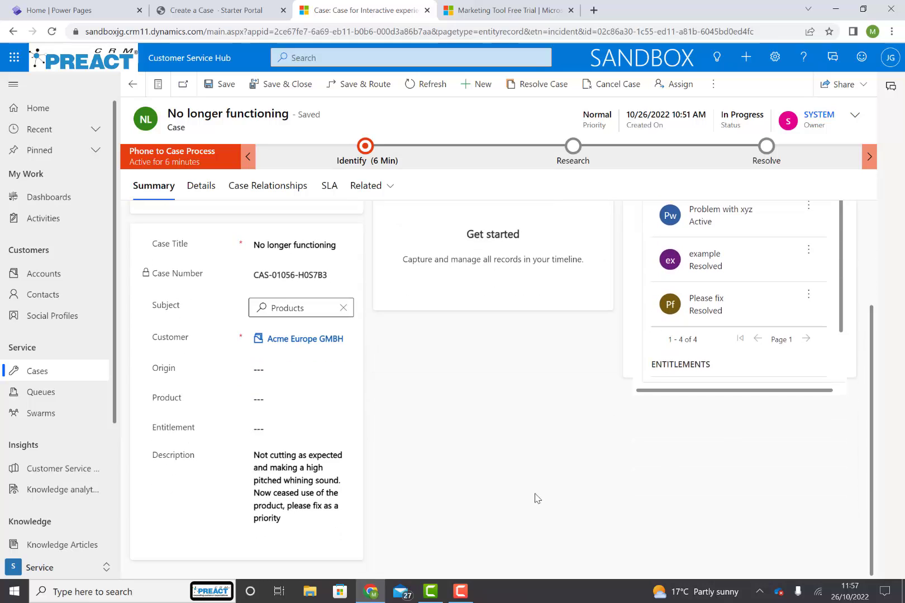